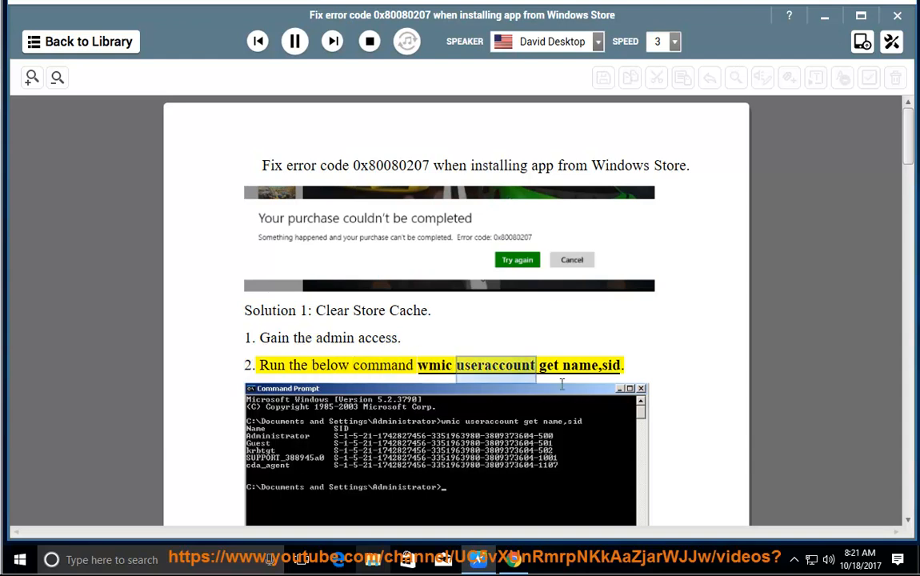
- Let Solution 1's registry steps be narrated, then pause after the close-Regedit-and-reboot step
scroll(down, 3)
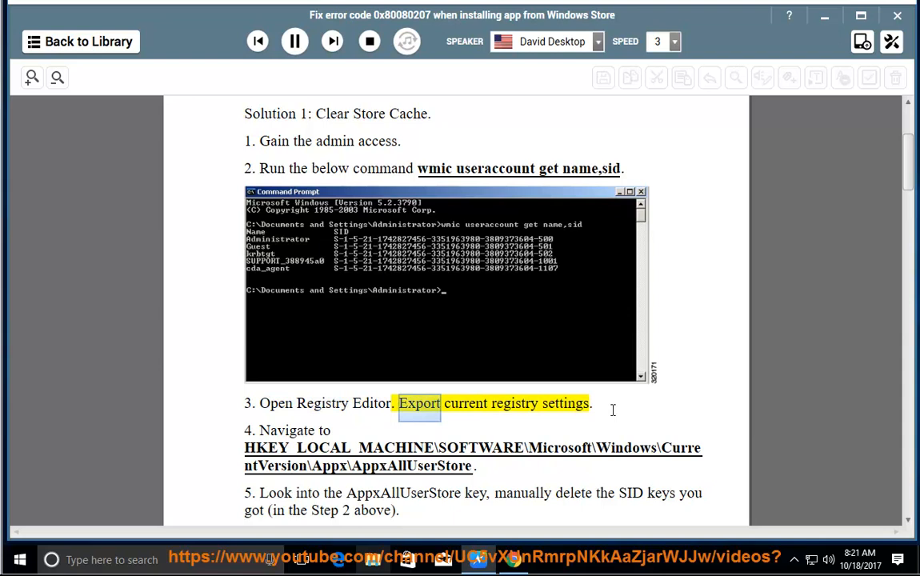
click(594, 403)
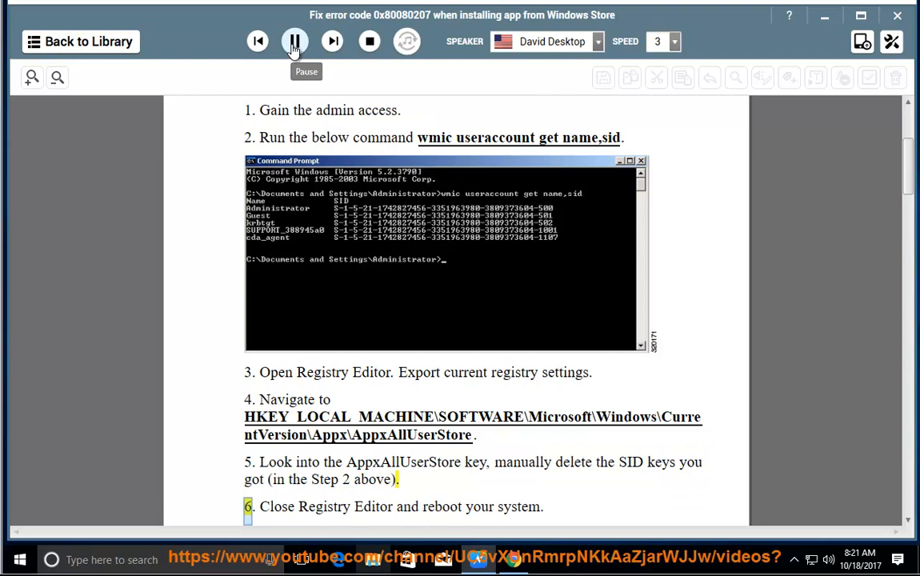
click(294, 42)
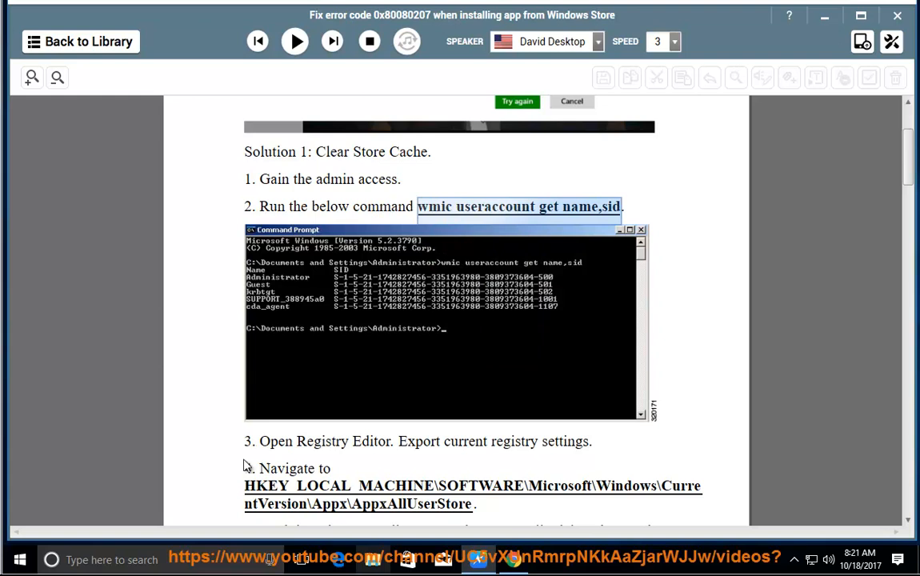
- Search for CMD in Windows Search and launch Command Prompt from the results
text(CMD)
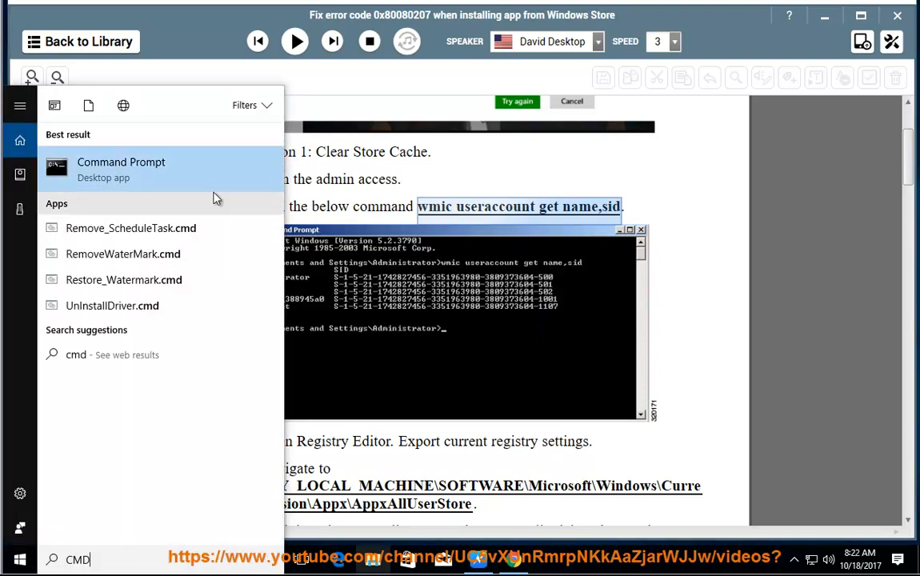
click(121, 170)
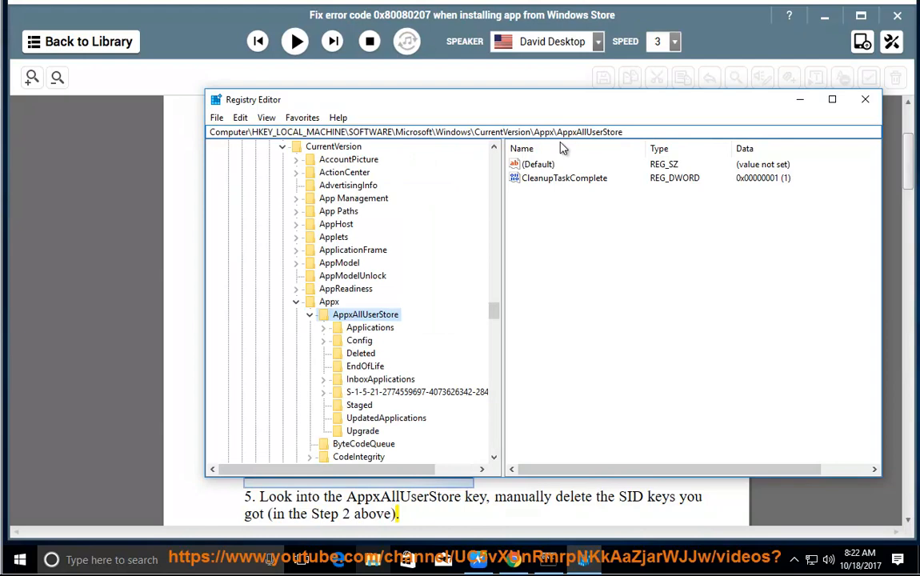
mouse_move(439, 423)
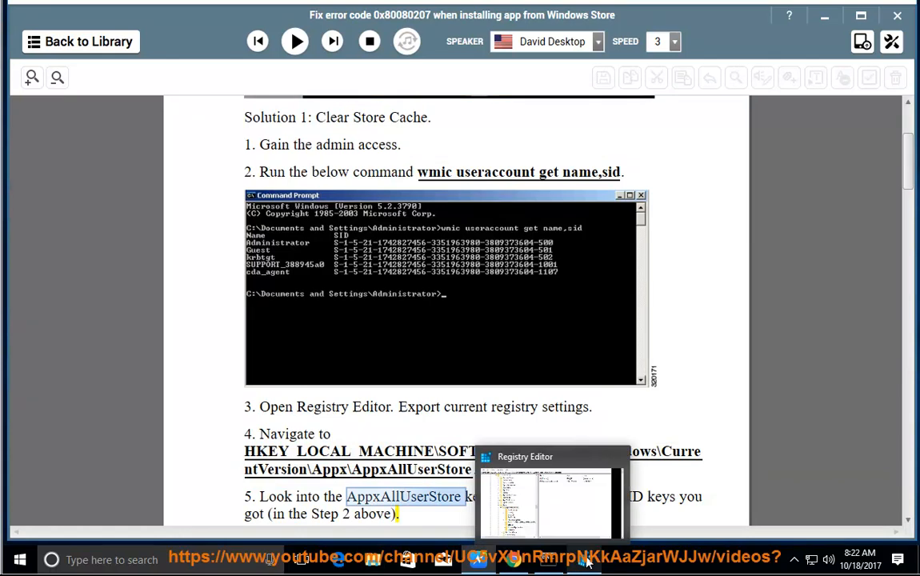
- Bring Registry Editor forward and bring up removal actions for the S-1-5-21 SID key under AppxAllUserStore
click(547, 499)
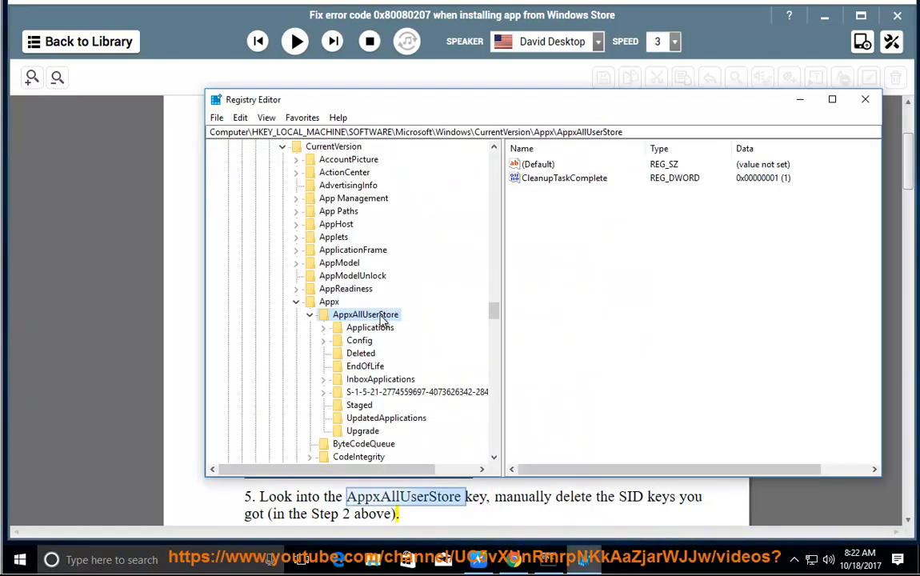
mouse_move(384, 372)
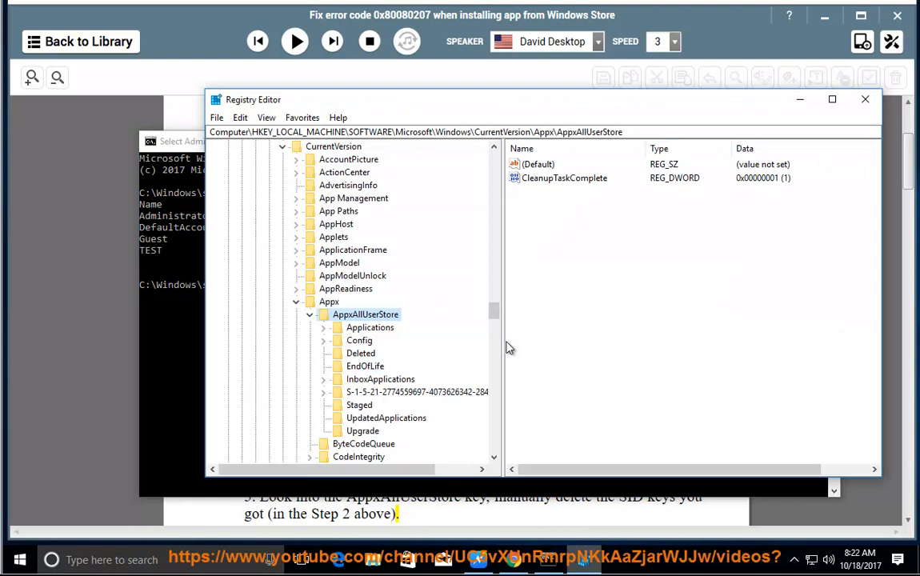
mouse_move(531, 347)
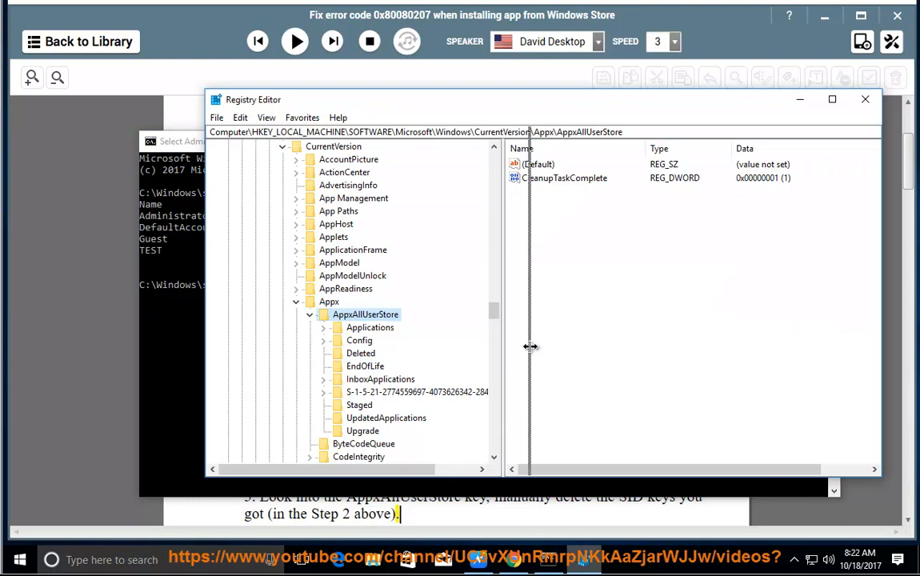
click(416, 390)
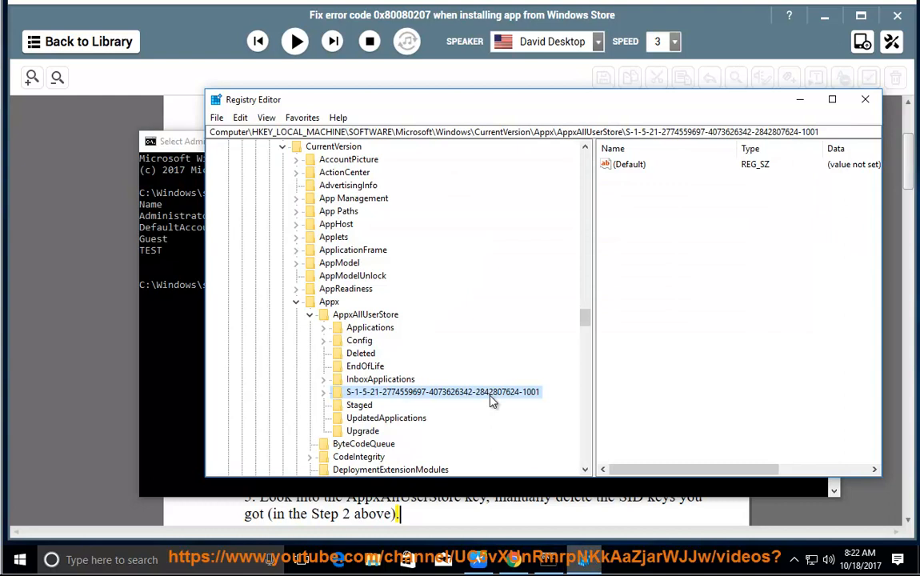
right_click(442, 392)
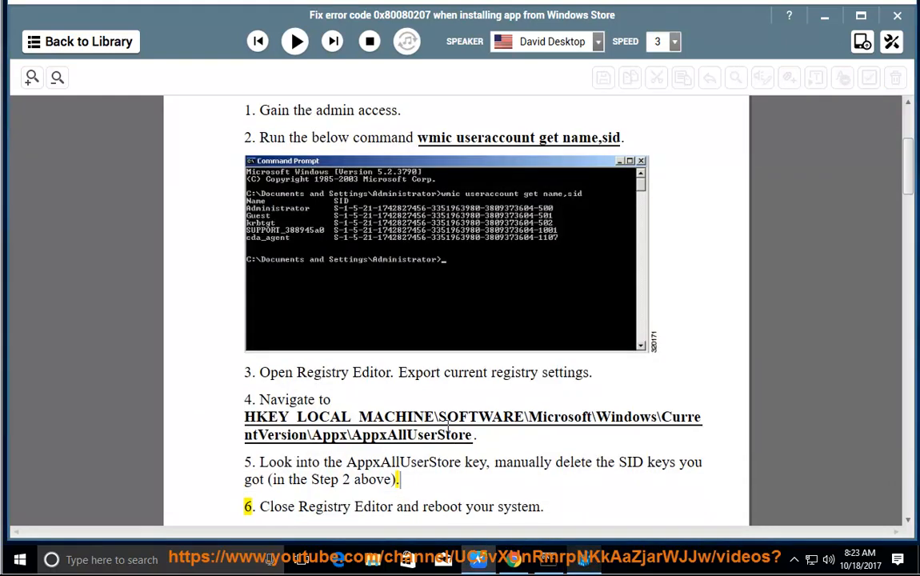
- Narrate Solution 2 on clearing C:\Windows\SoftwareDistribution, pausing when Solution 3 begins
click(295, 41)
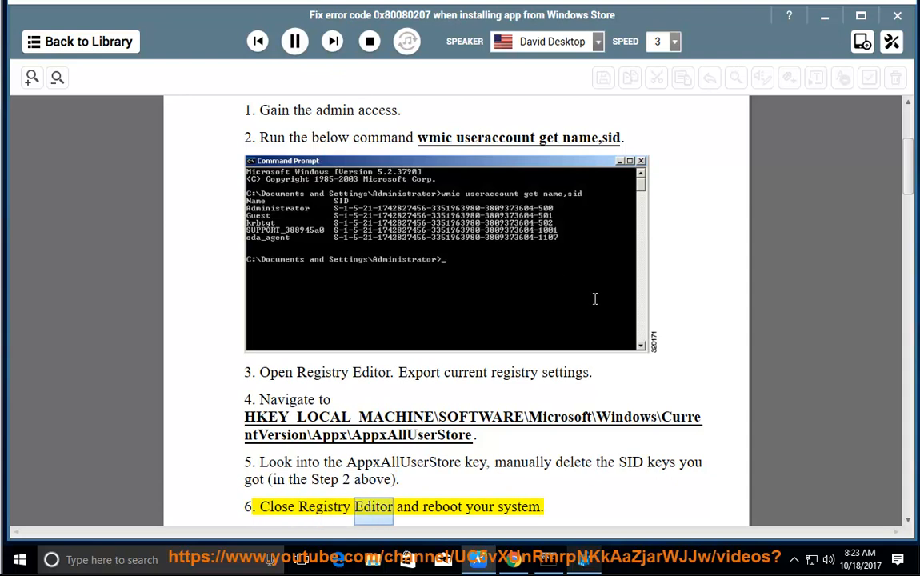
scroll(down, 3)
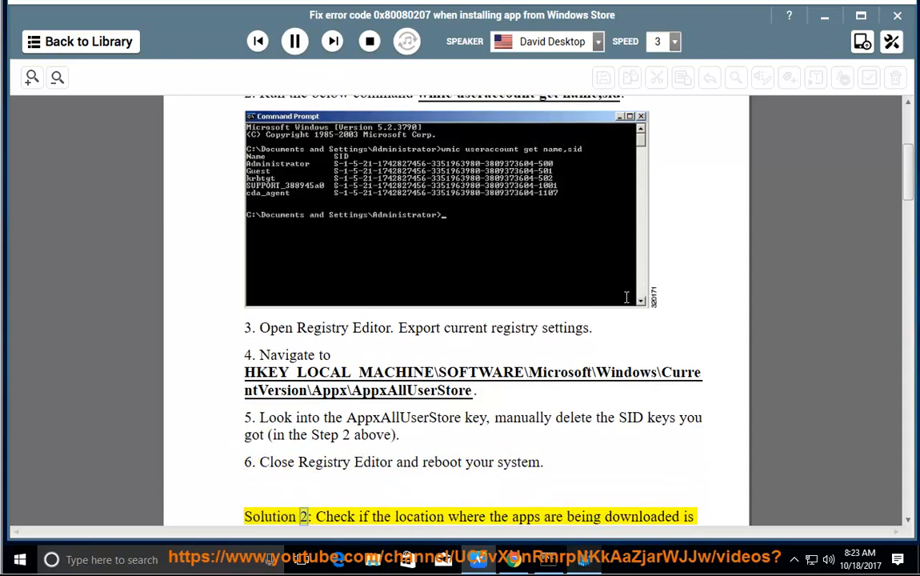
scroll(down, 3)
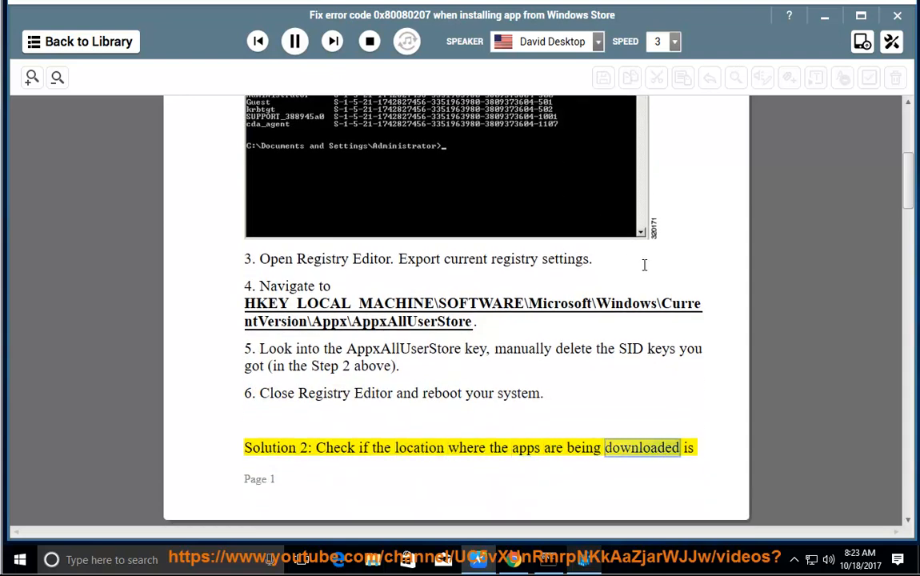
scroll(down, 3)
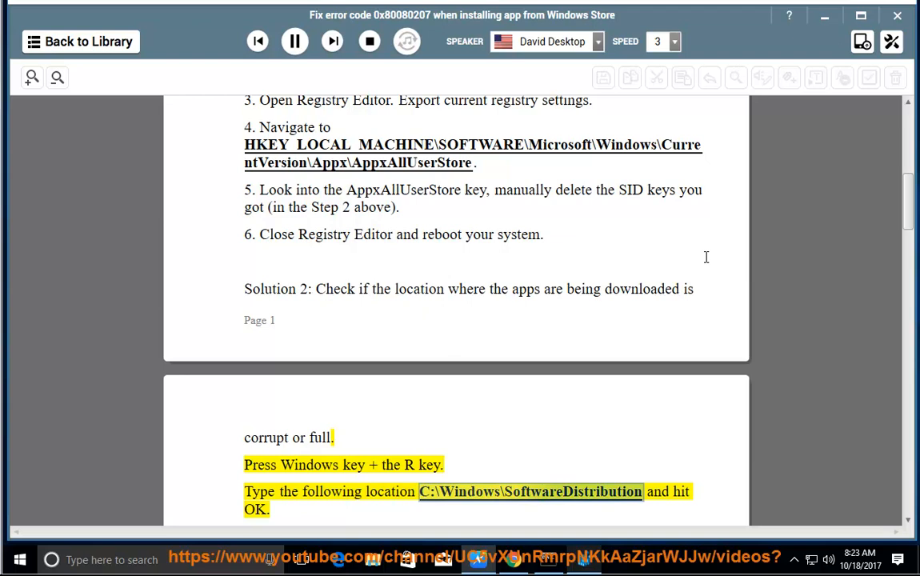
scroll(down, 3)
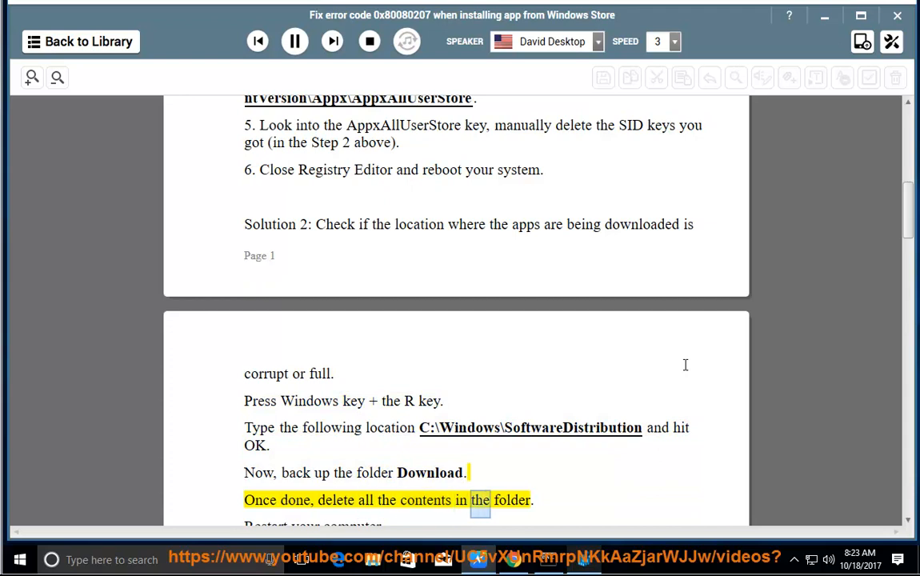
scroll(up, 3)
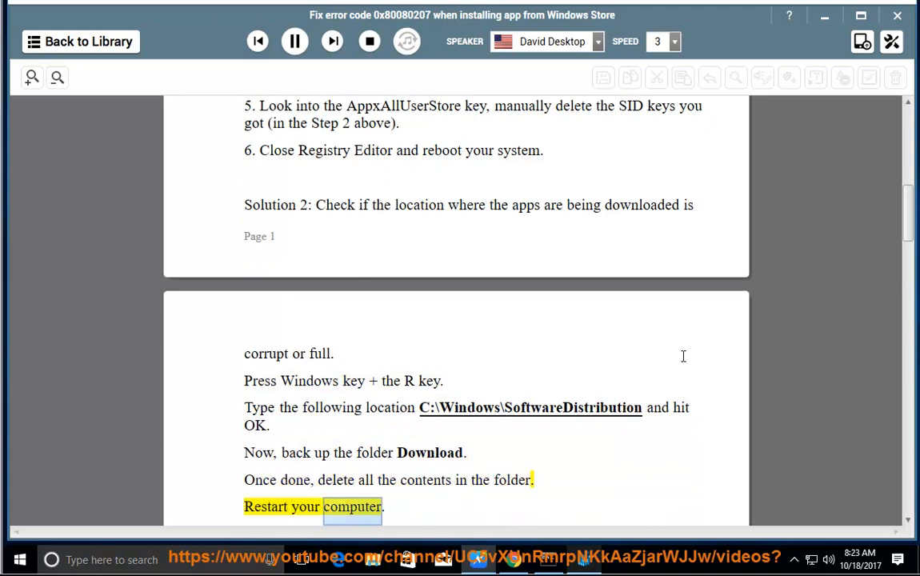
scroll(down, 3)
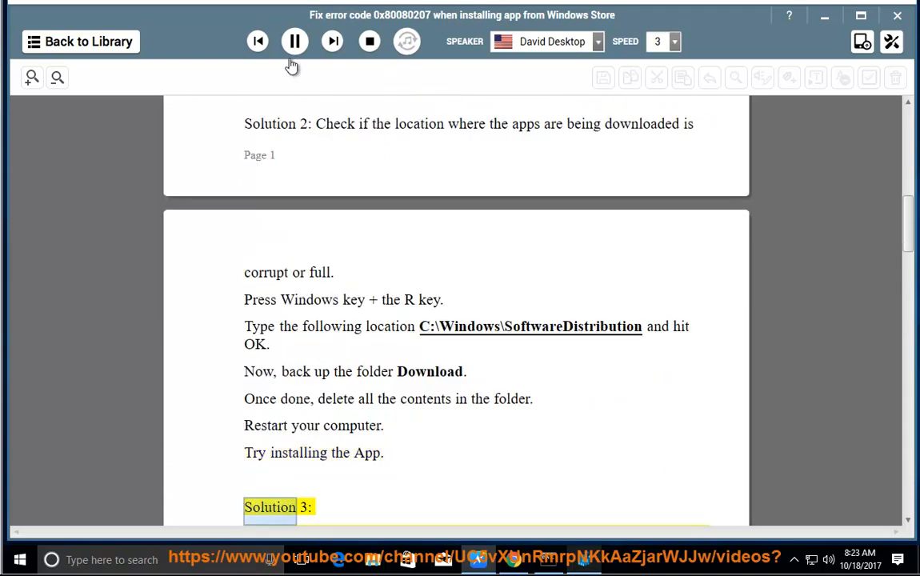
click(295, 42)
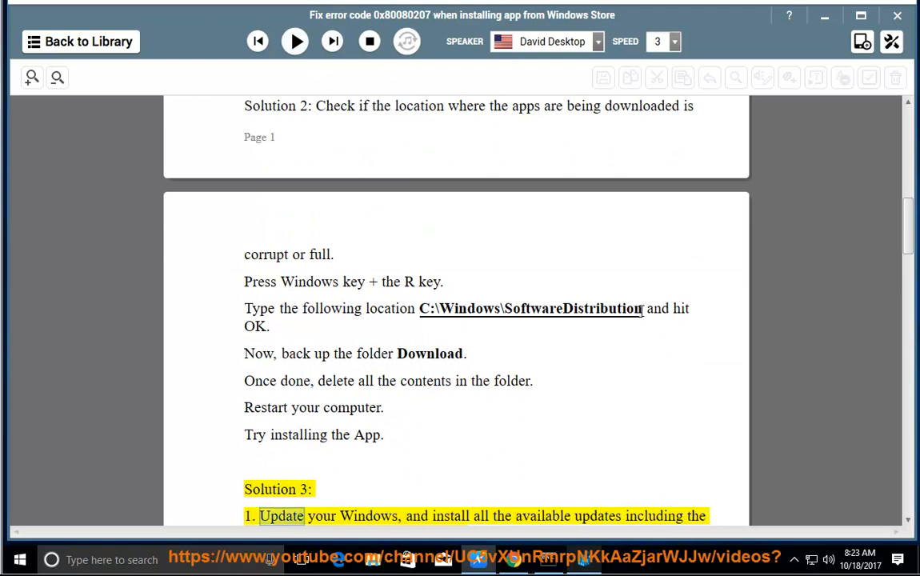
- Run C:\Windows\SoftwareDistribution from the document's path and browse into its Download folder
double_click(530, 307)
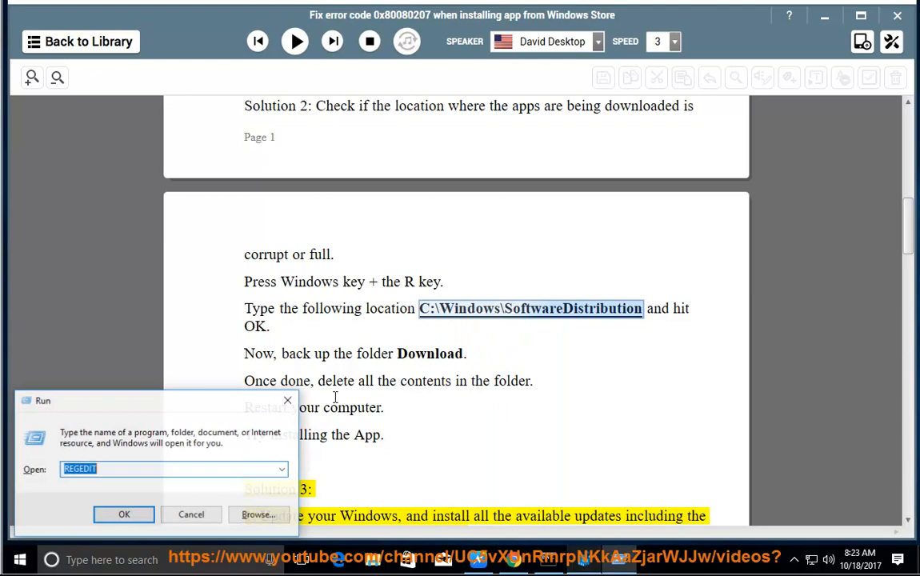
text(MSCONFIG)
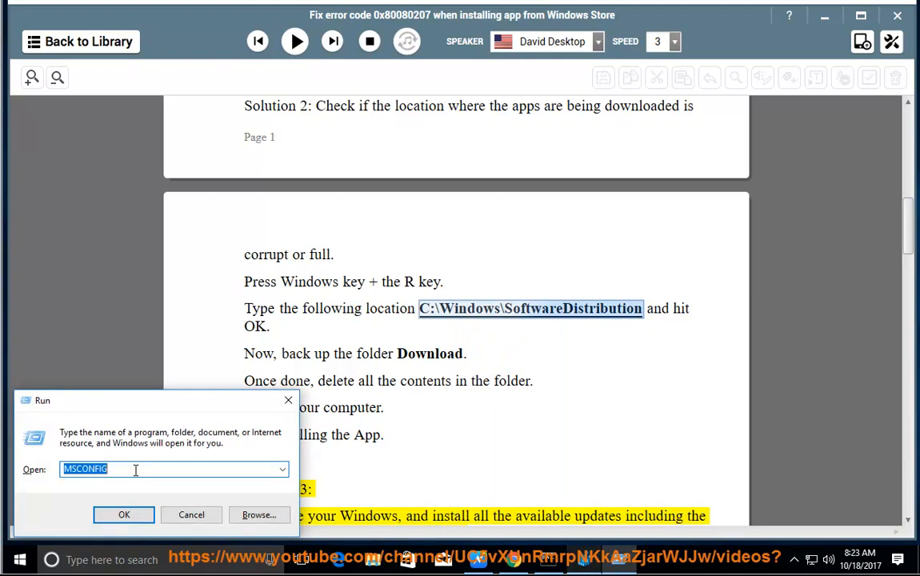
right_click(136, 471)
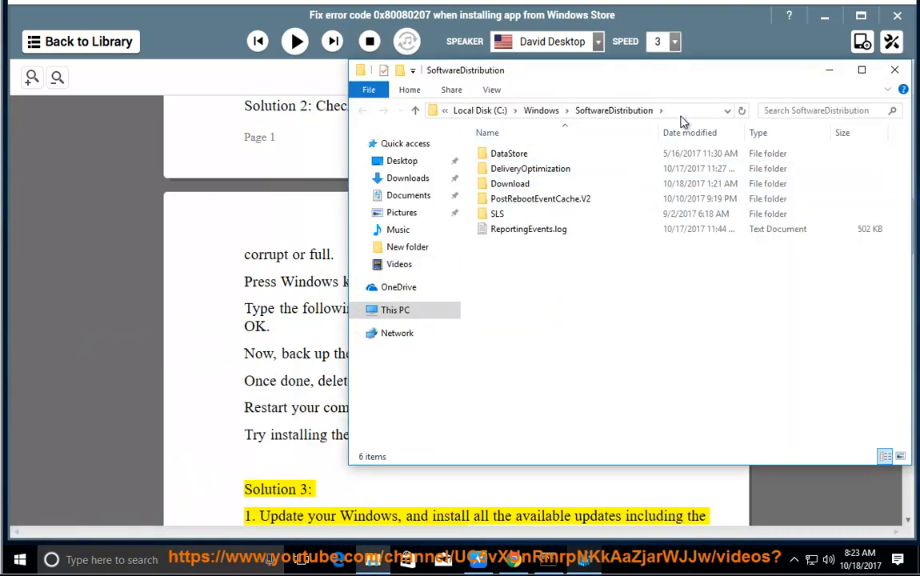
click(509, 183)
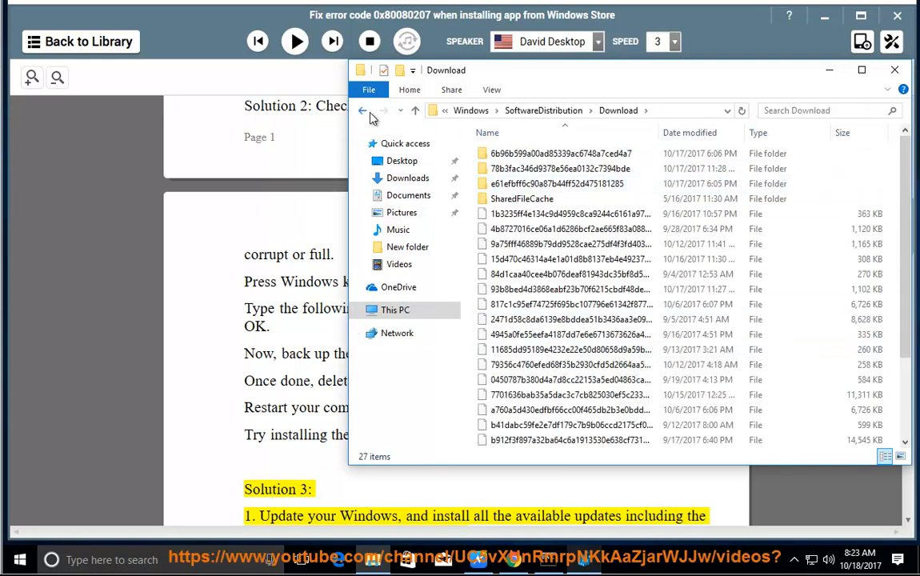
- Check the Download folder's size in its Properties, then dismiss the dialog
right_click(509, 182)
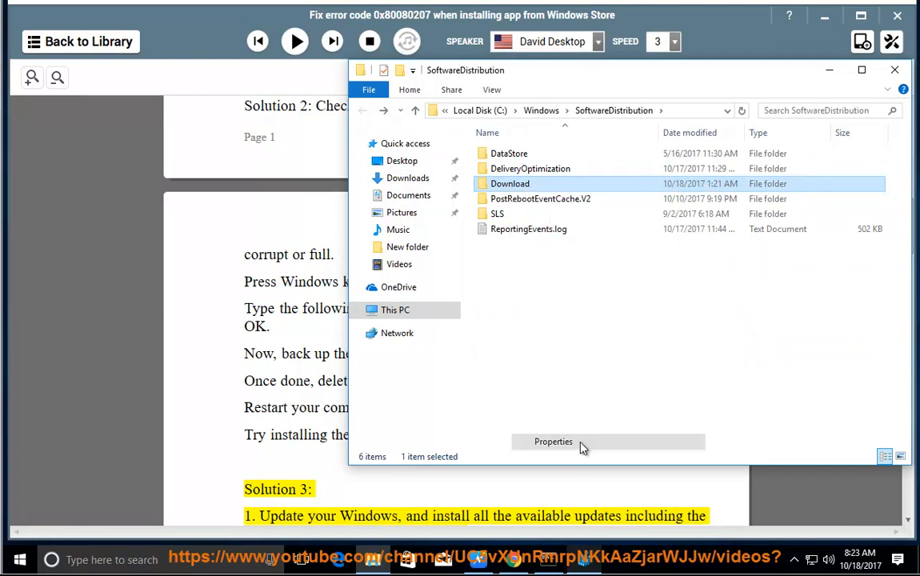
click(554, 442)
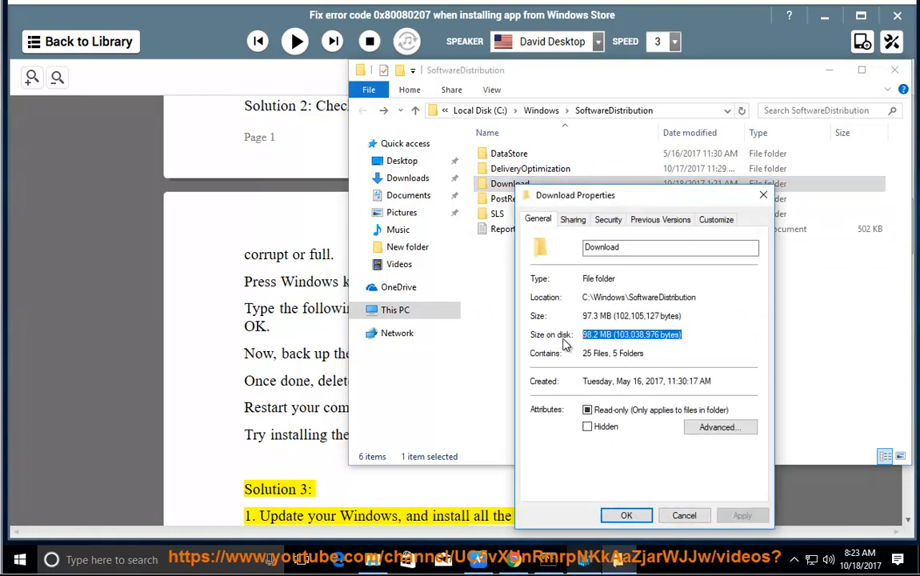
click(685, 515)
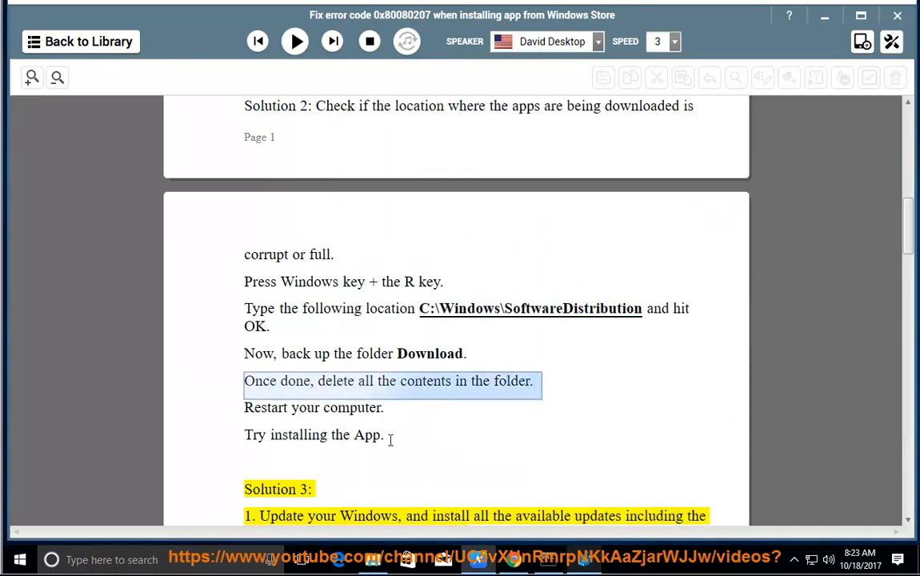
- Narrate Solution 3's proxy step, pause, and bring up Windows Search for a browser
click(294, 41)
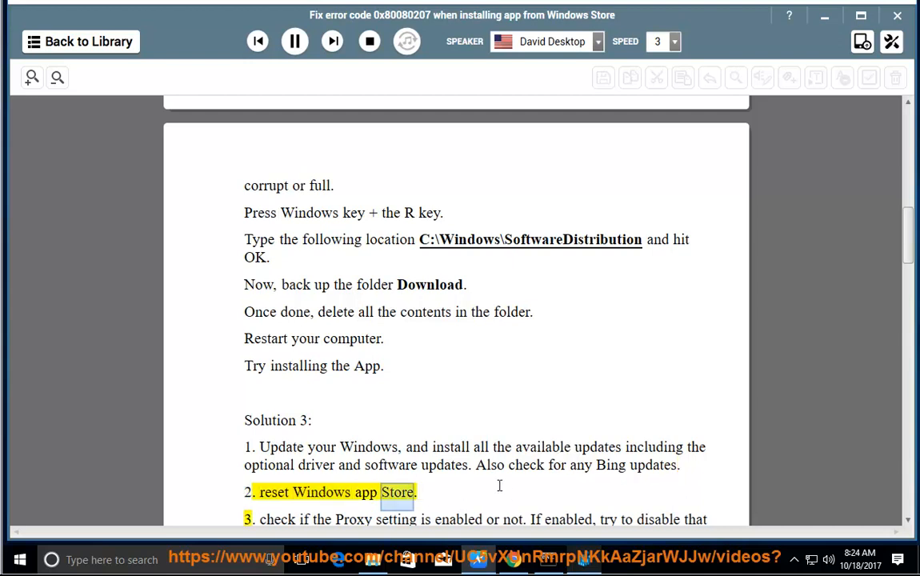
scroll(down, 3)
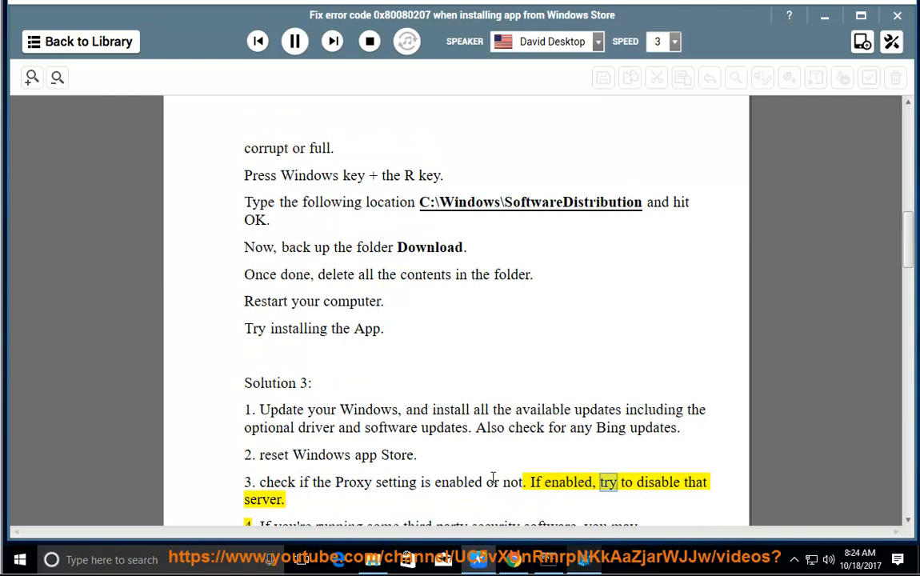
click(295, 42)
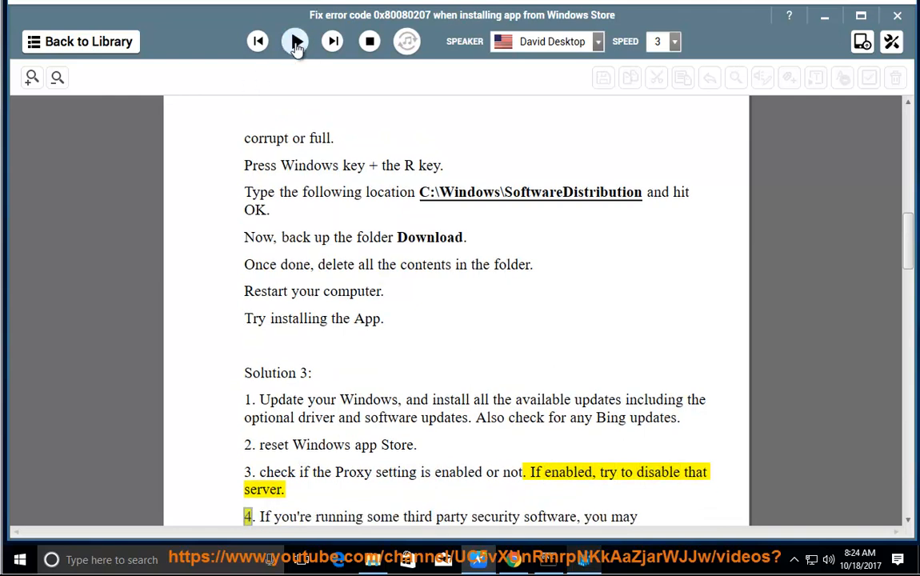
click(294, 42)
text(IE)
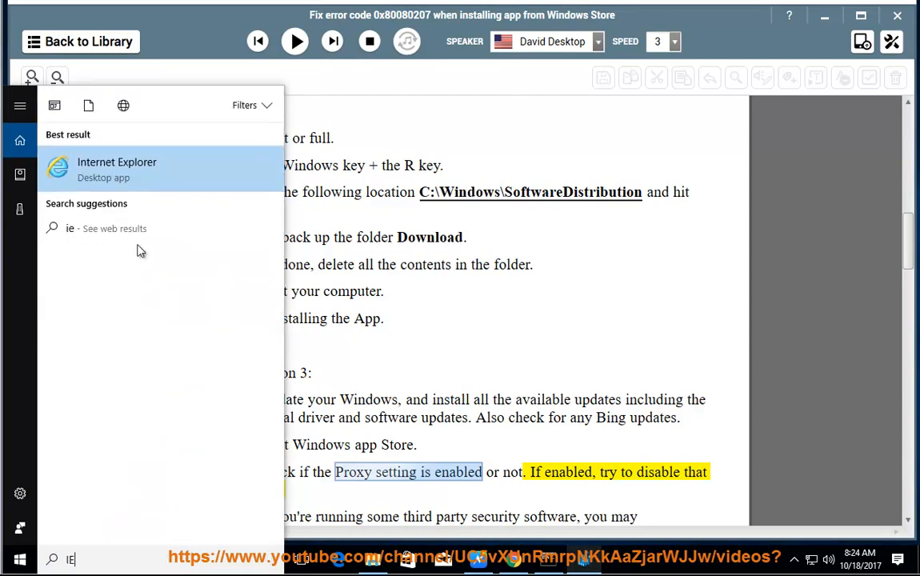
- In Internet Explorer's Internet options LAN settings, confirm no proxy server is enabled and accept
click(117, 170)
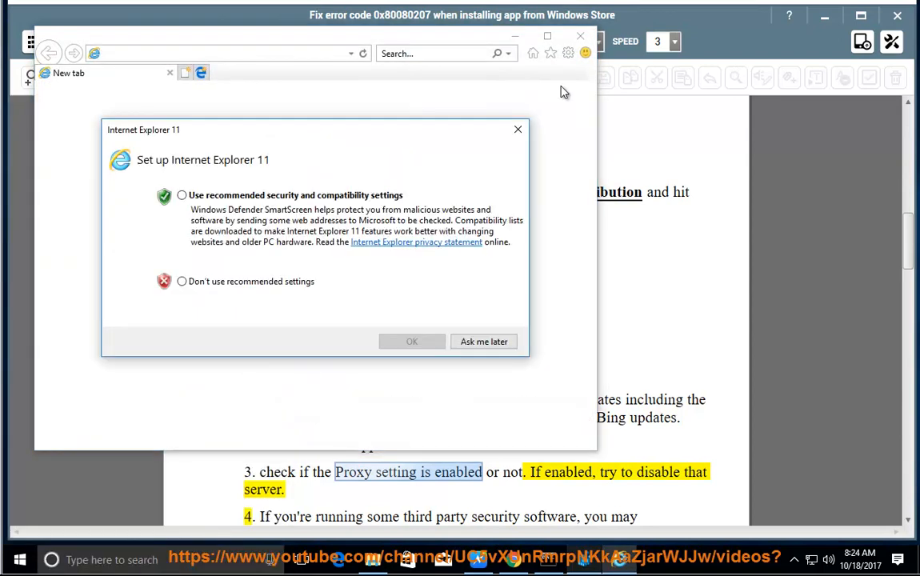
click(568, 53)
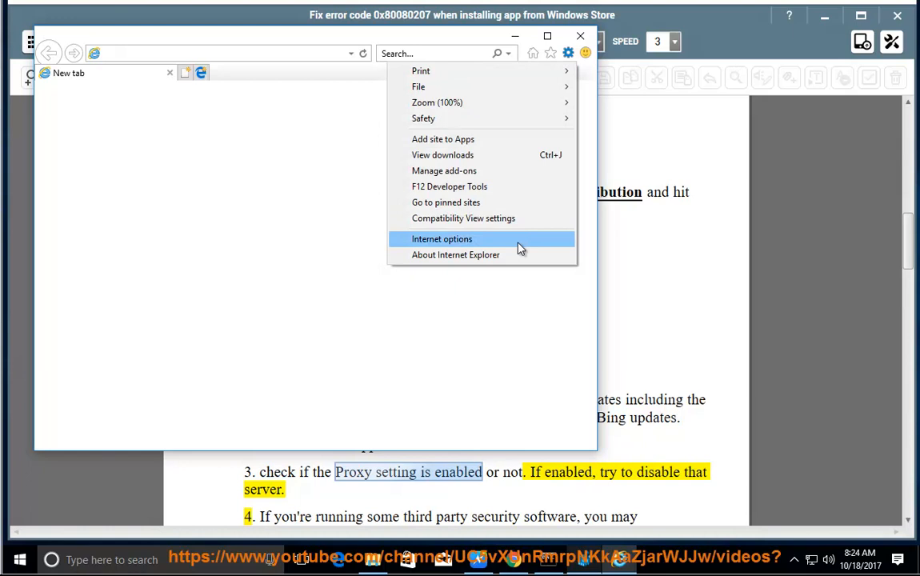
click(442, 238)
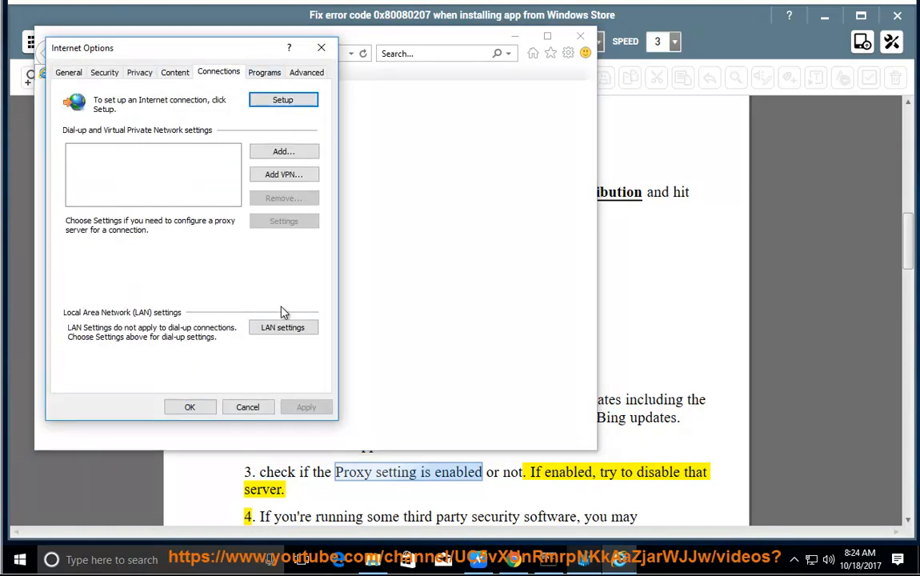
click(283, 327)
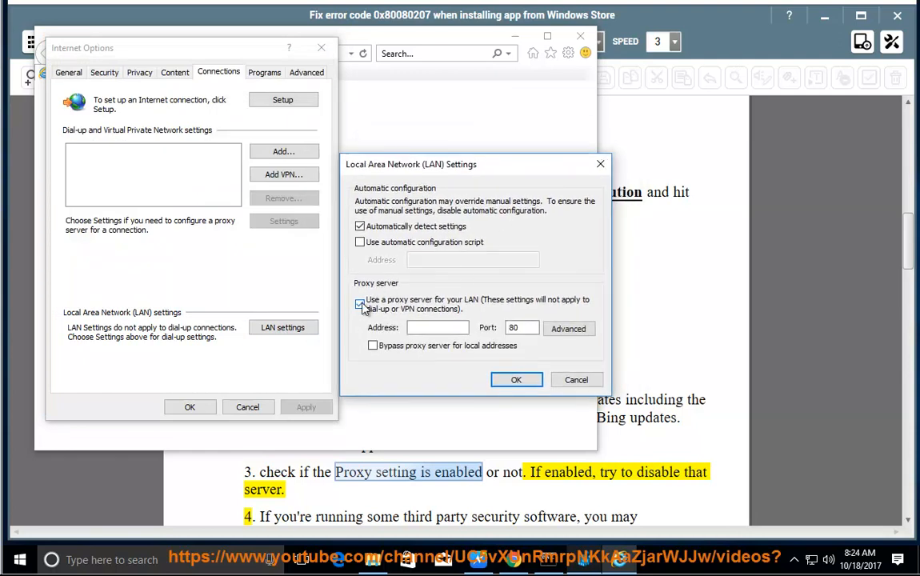
click(516, 379)
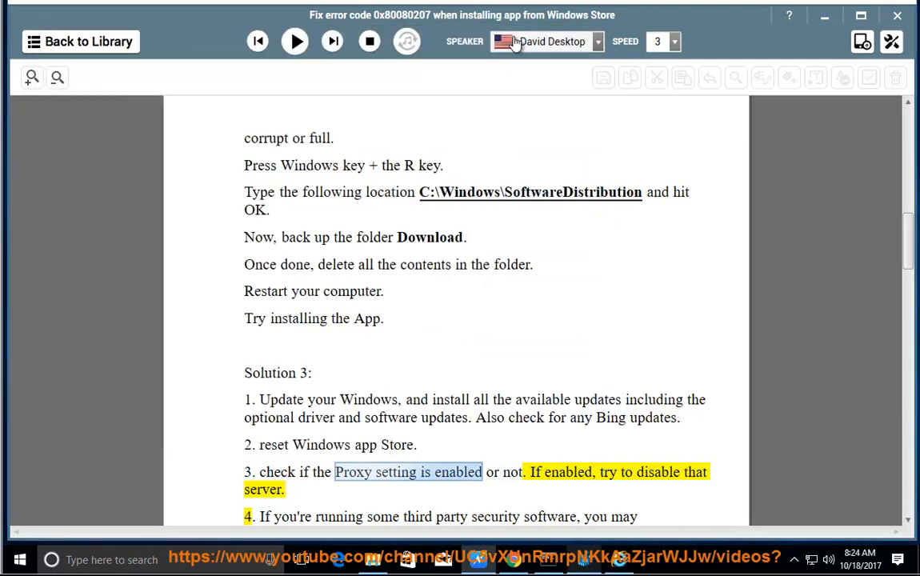
- Narrate Solution 3's security-software and app-troubleshooter steps, pausing with Solution 4 in view
click(295, 42)
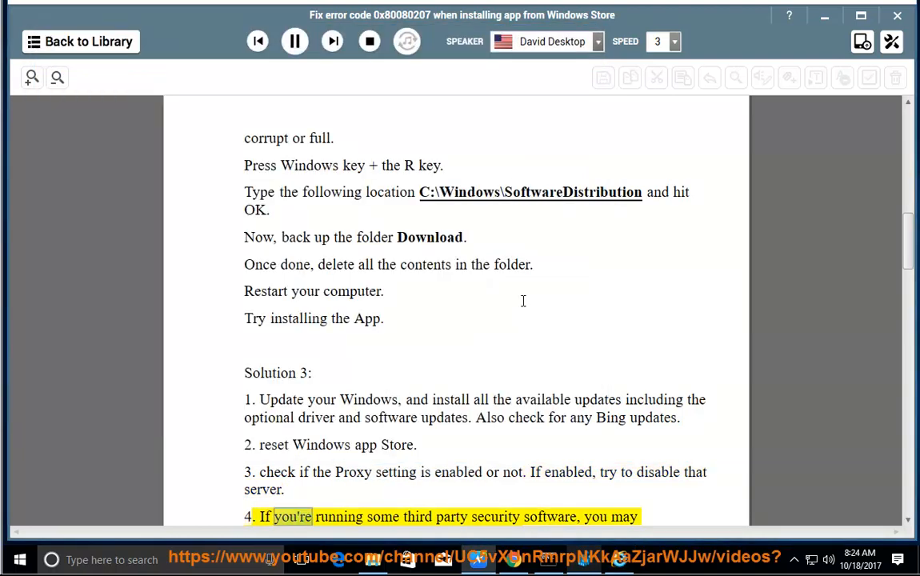
scroll(down, 3)
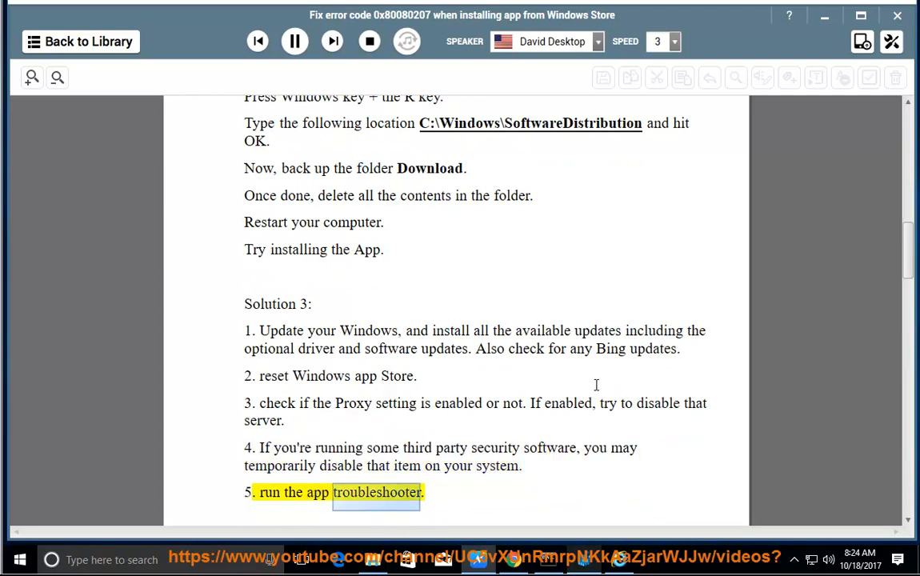
click(295, 42)
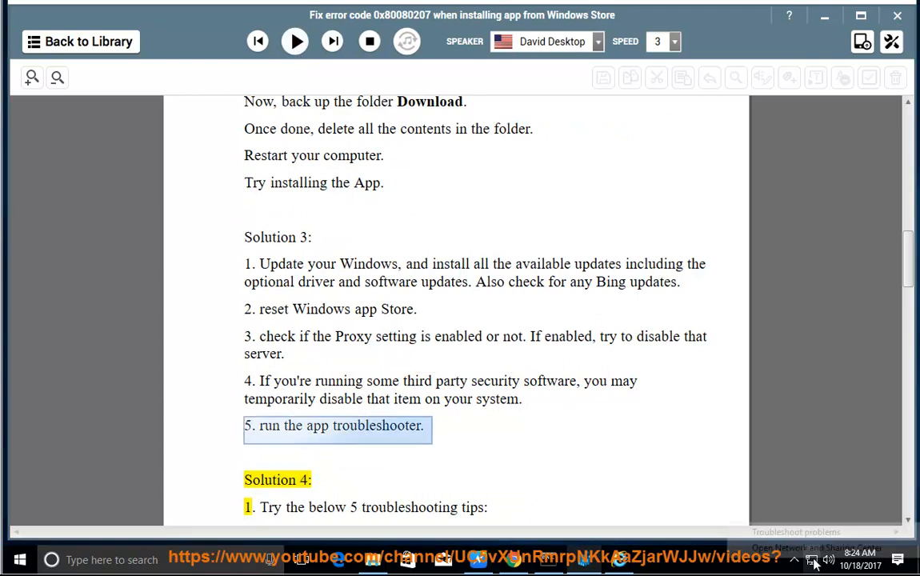
- Reach Control Panel's main page and search TR to list all troubleshooting categories
click(811, 560)
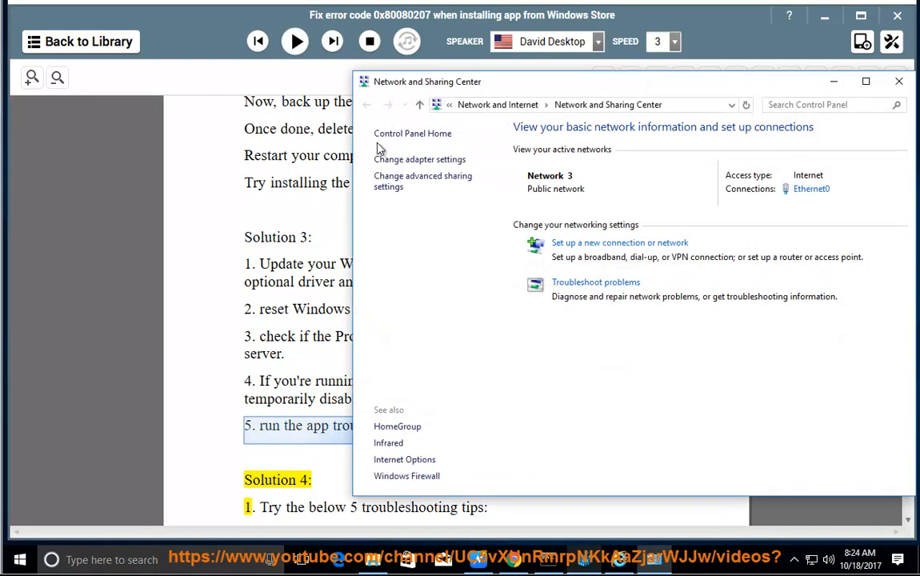
click(366, 106)
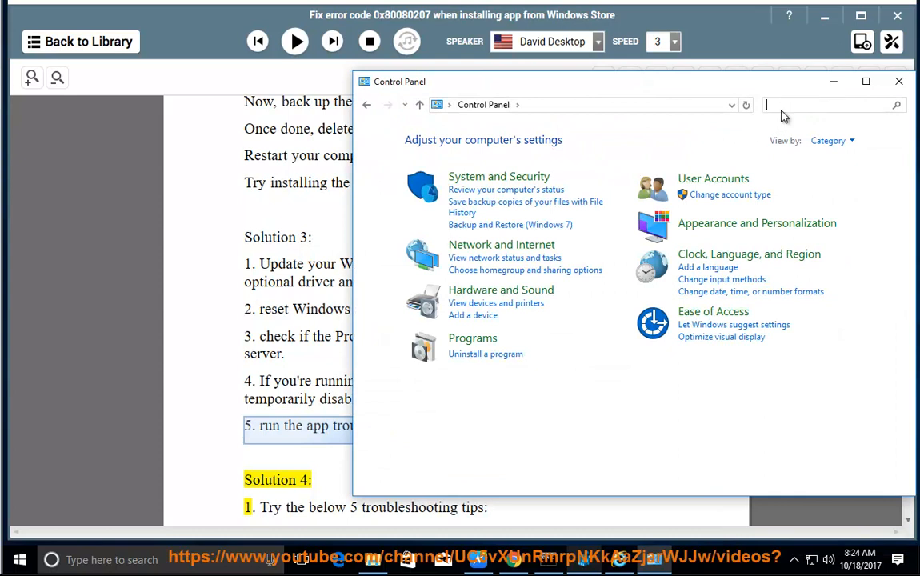
text(TR)
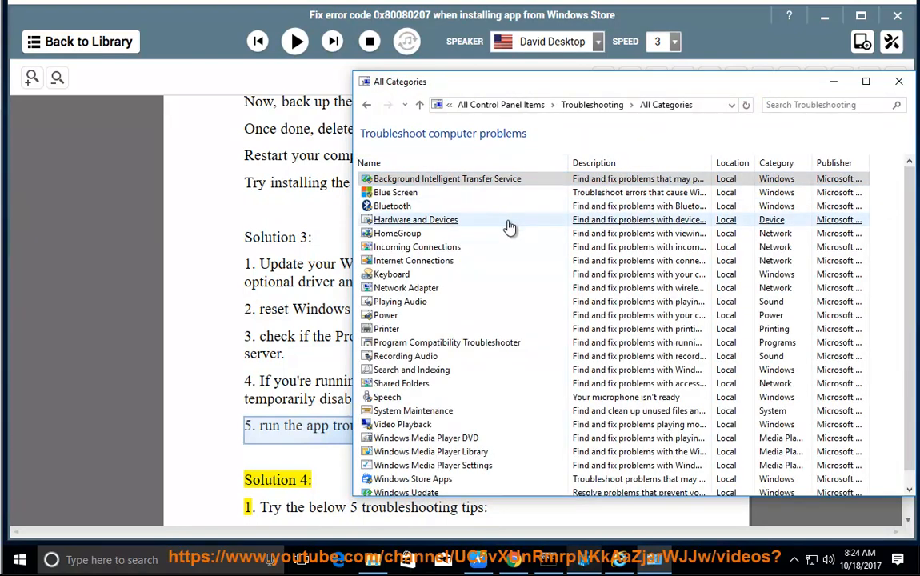
scroll(down, 3)
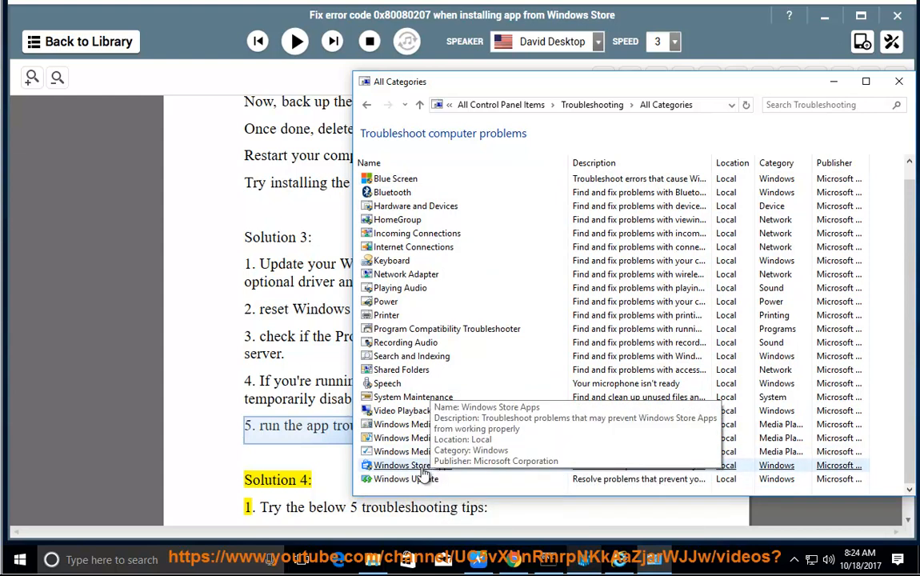
- Start the Windows Store Apps troubleshooter, cancel it, and close the troubleshooting window
double_click(413, 464)
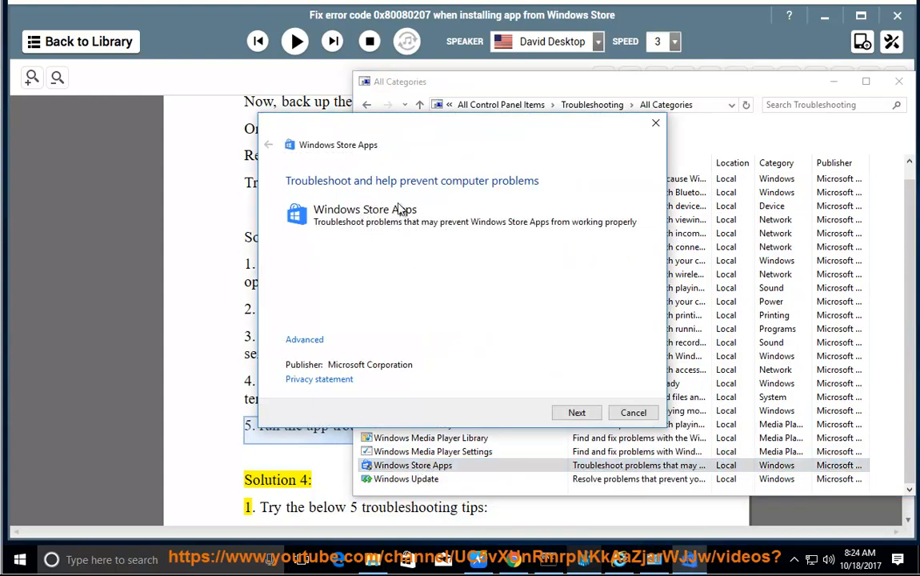
click(634, 413)
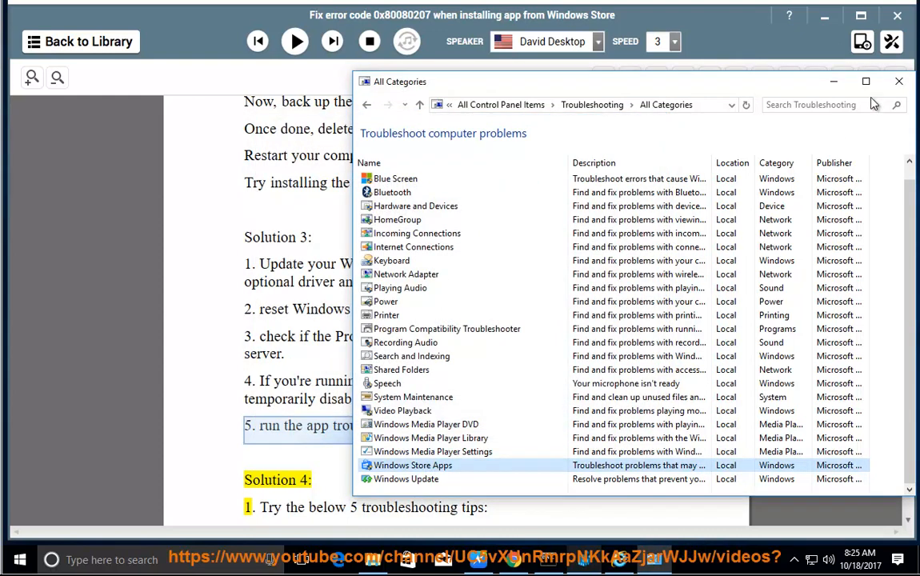
click(898, 80)
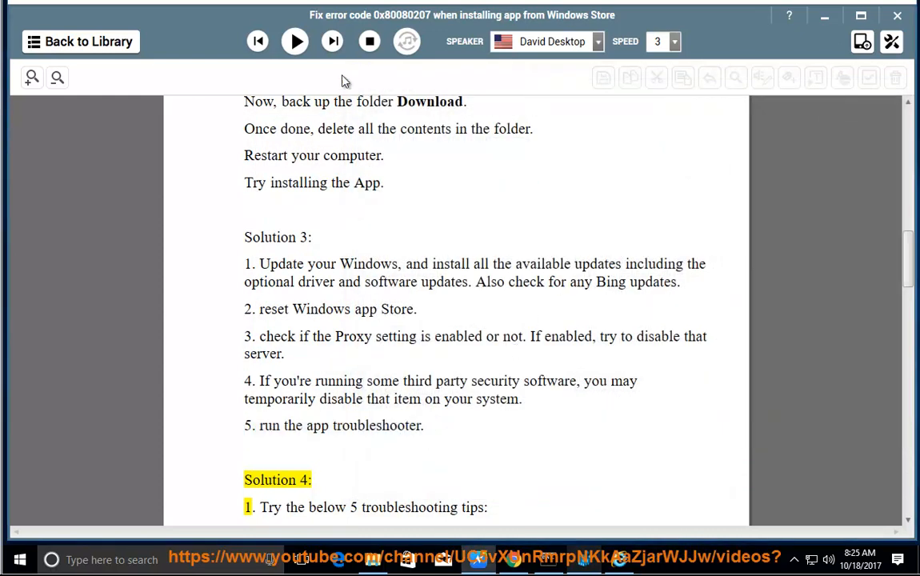
- Narrate Solution 4's tips on region, Family Safety and app availability, pausing at tip 1.3
click(295, 42)
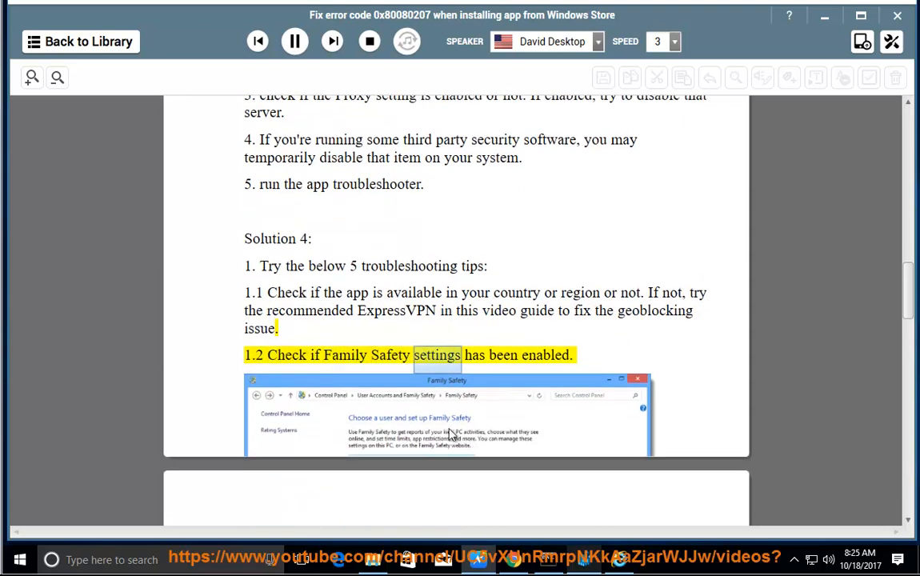
scroll(down, 3)
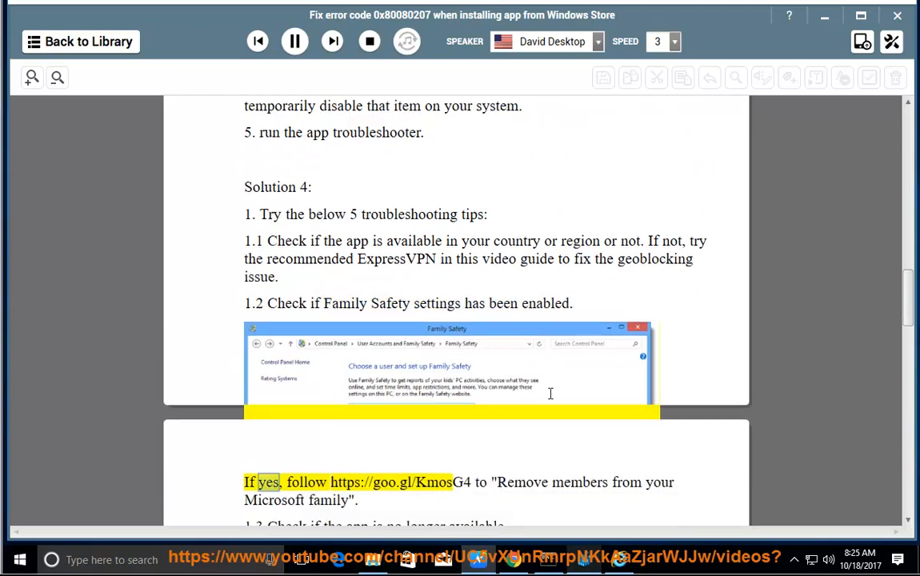
scroll(down, 3)
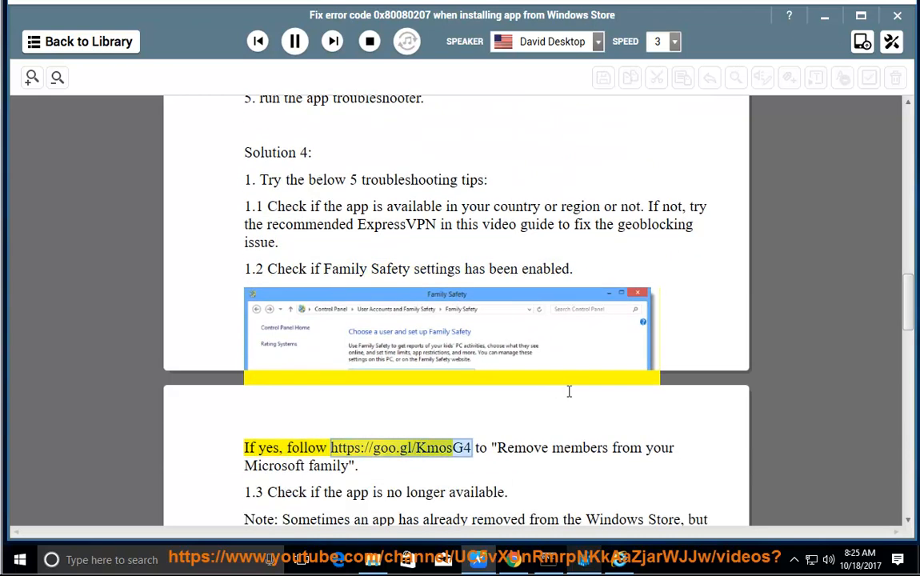
mouse_move(568, 389)
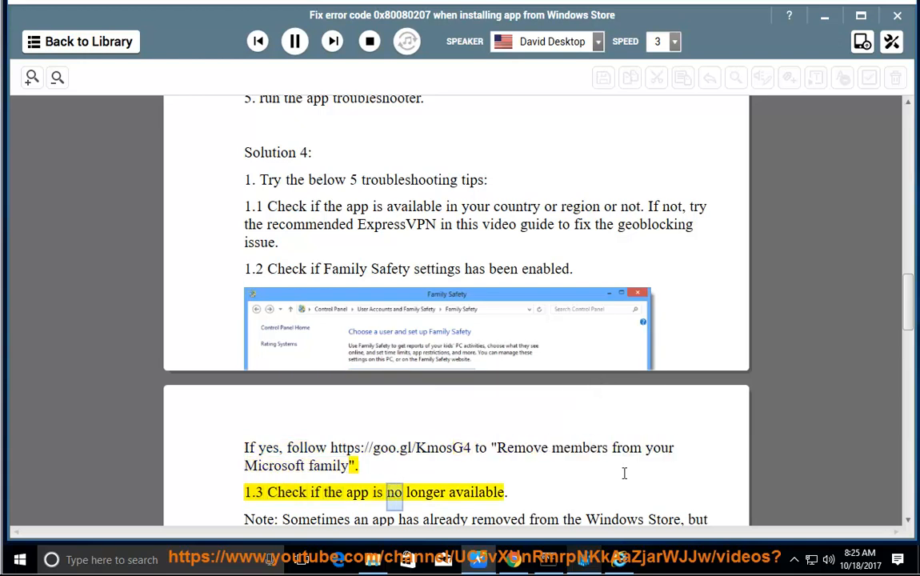
click(295, 41)
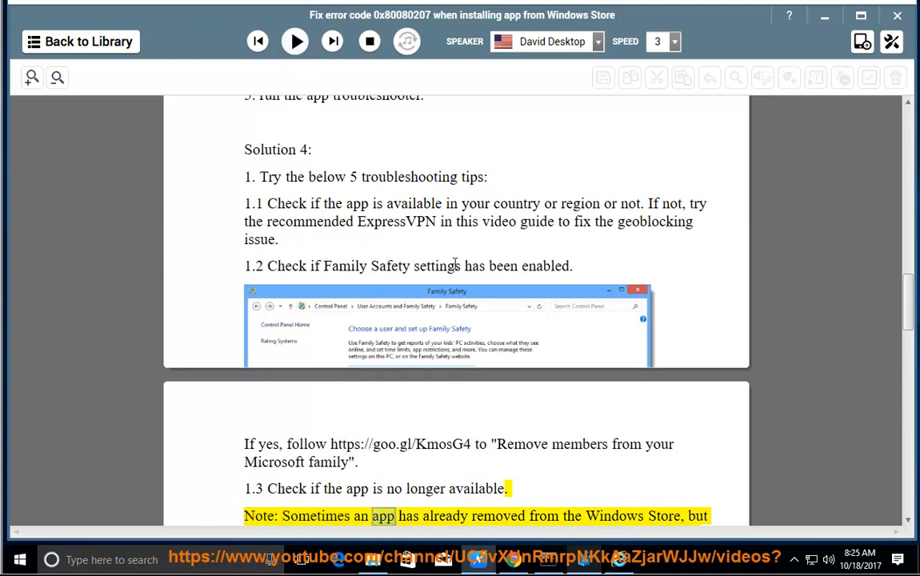
- Select the phrase Family Safety in tip 1.2 and bring up its copy options
double_click(365, 266)
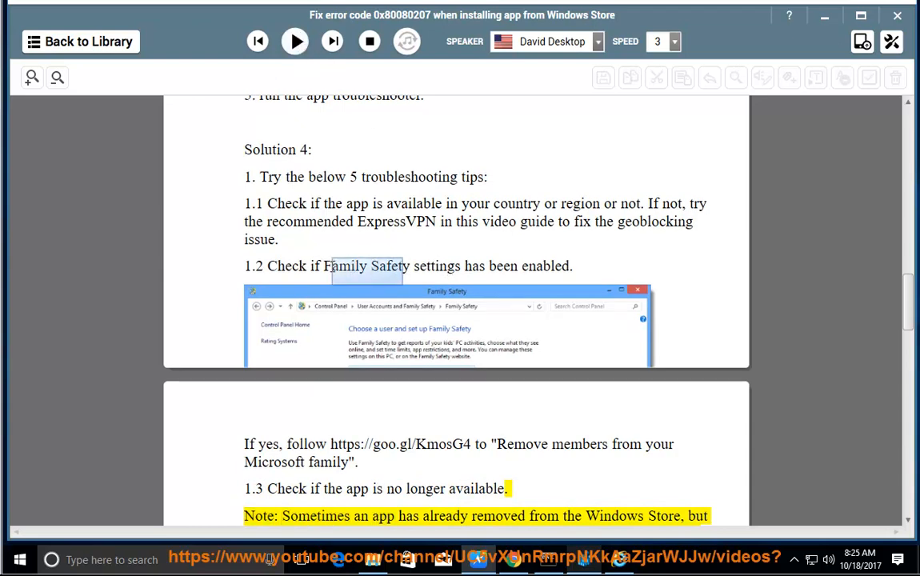
right_click(365, 266)
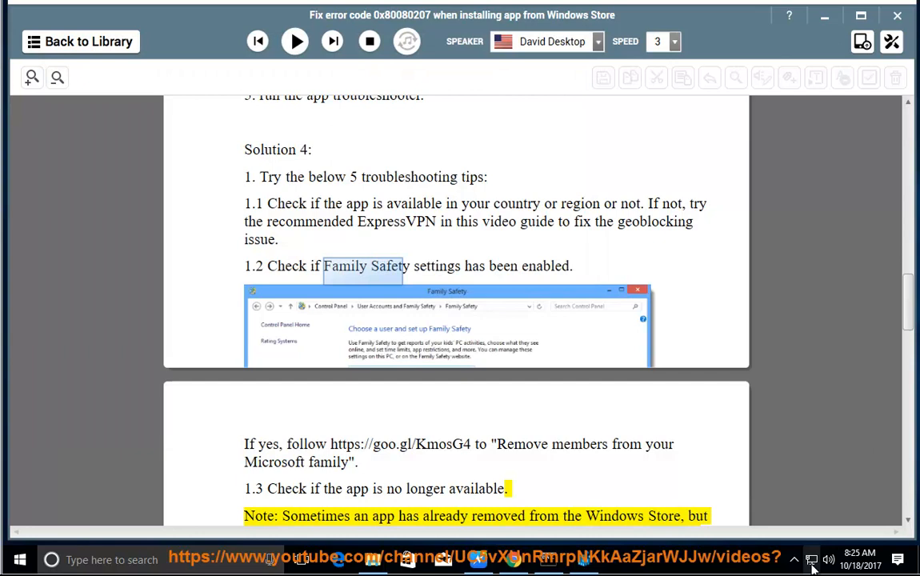
- Search Control Panel for 'Family Safety', find no matching items, and leave the search
click(811, 560)
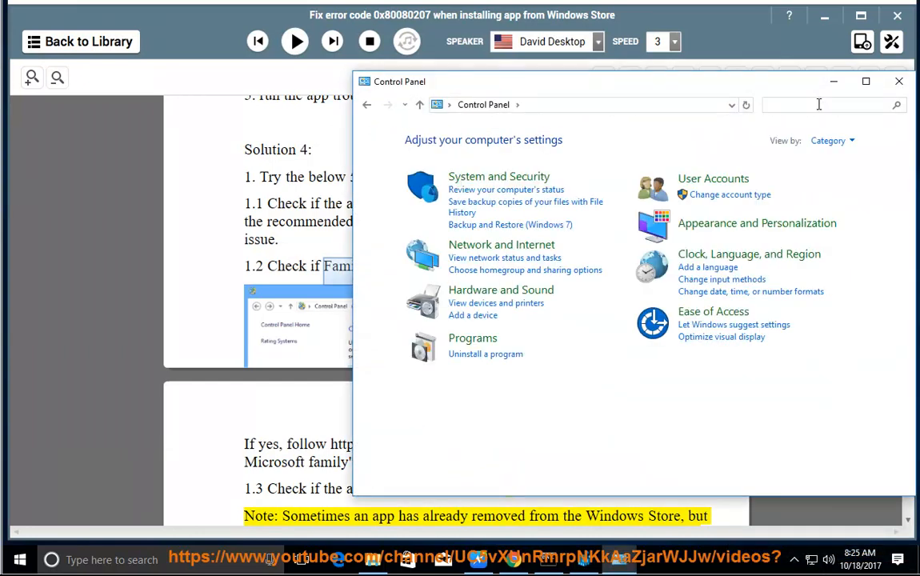
text(Family Safet)
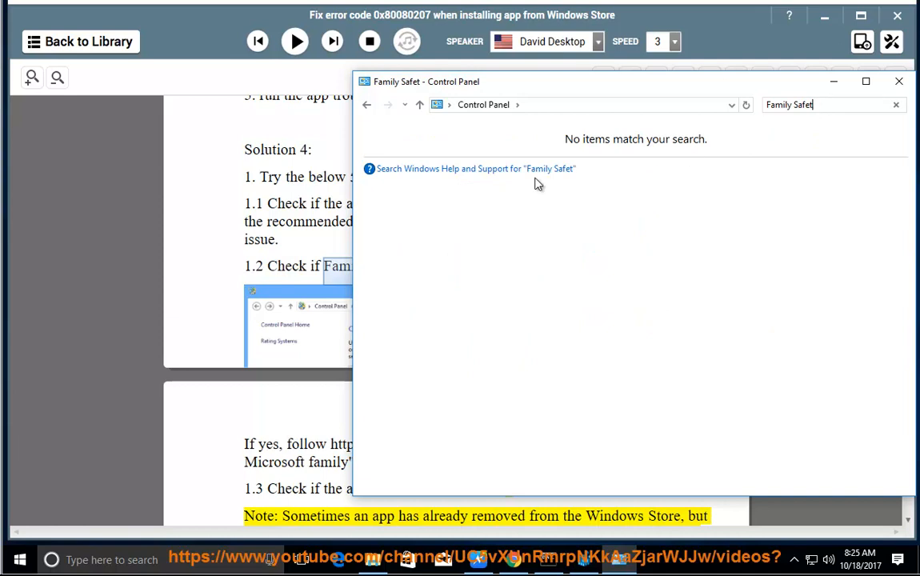
text(Y)
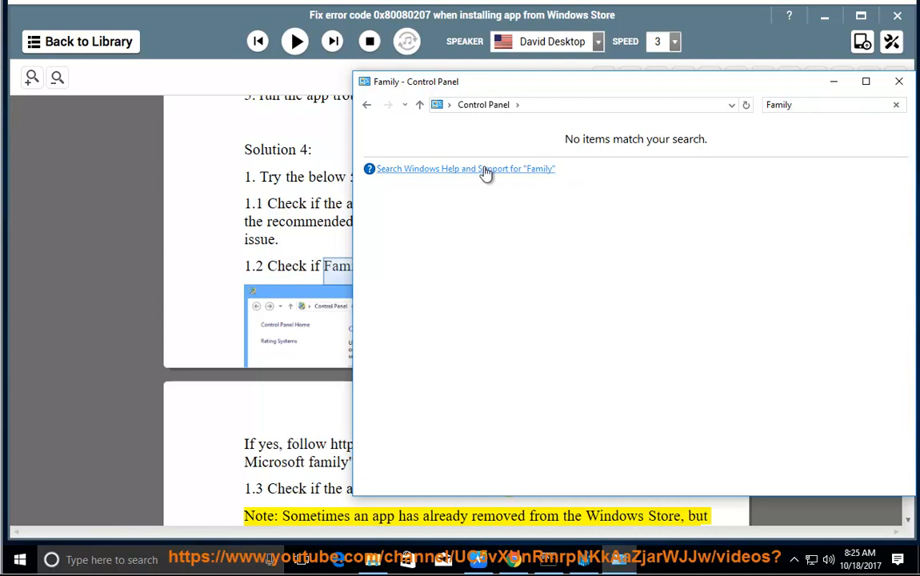
mouse_move(368, 110)
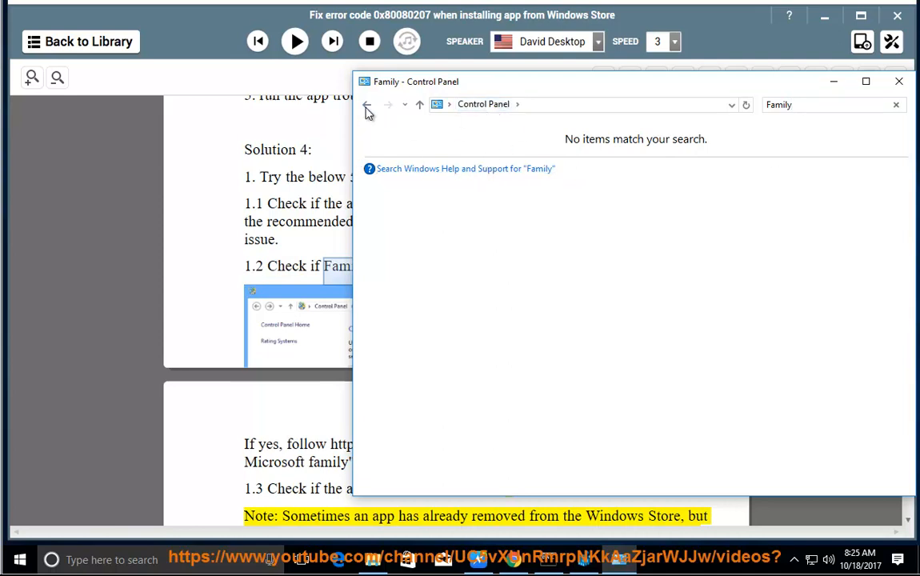
click(898, 80)
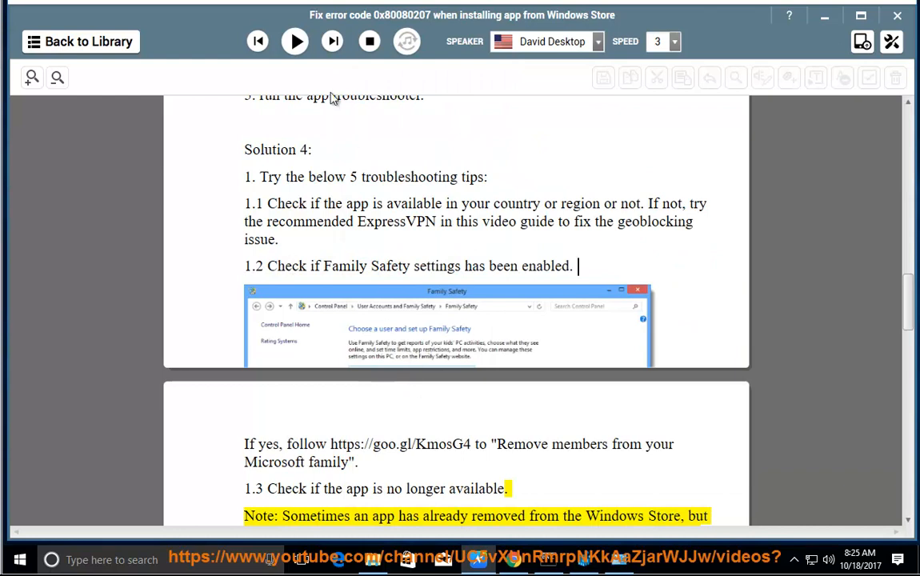
- Play the guide aloud through the compatibility, restart, Store cache and firewall tips, then pause
click(295, 42)
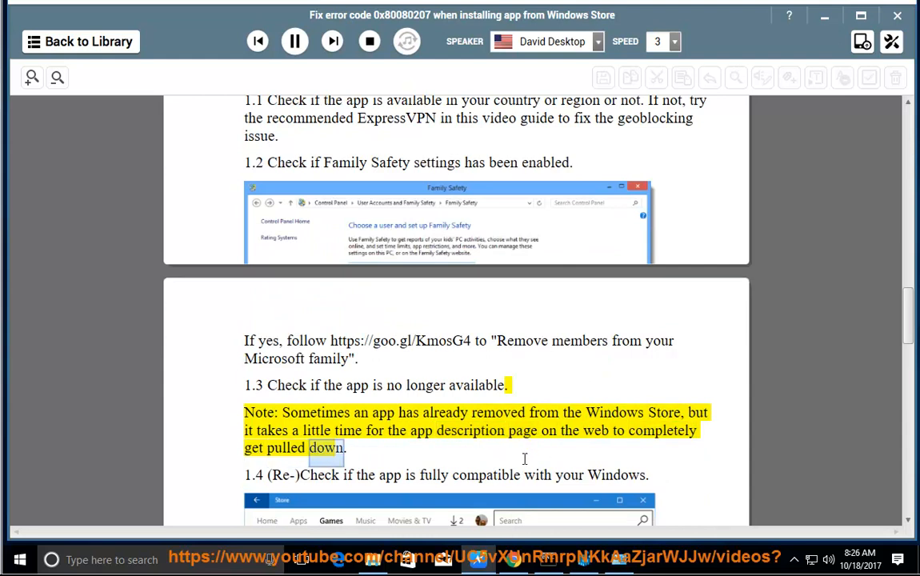
scroll(down, 3)
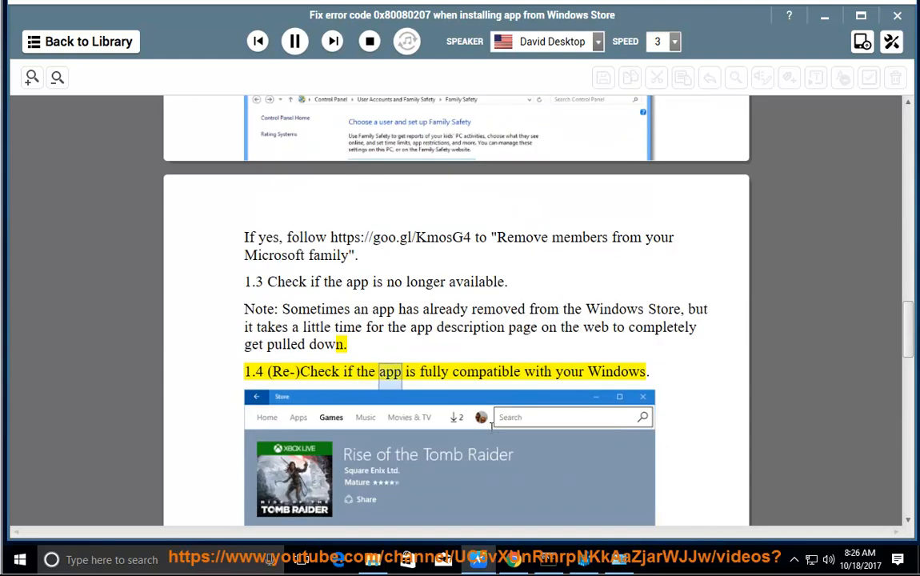
scroll(down, 3)
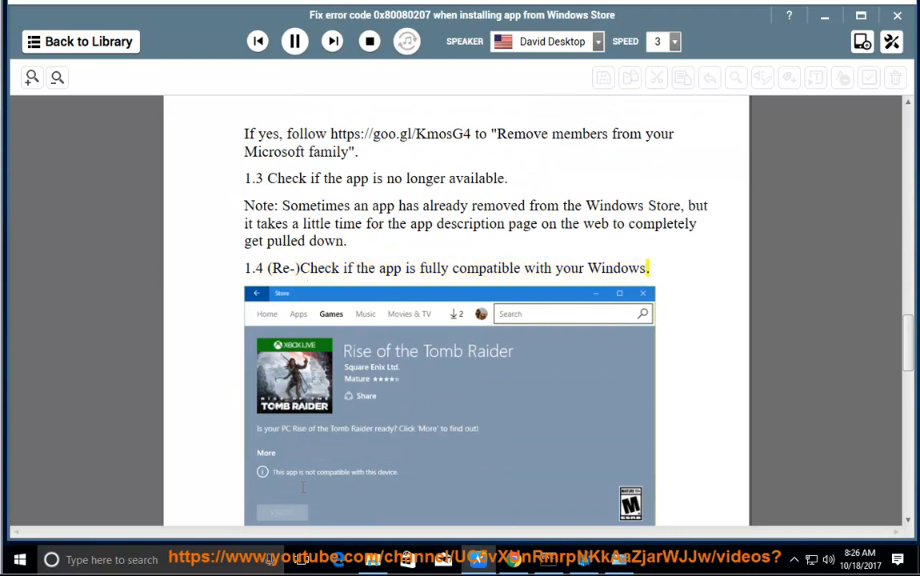
scroll(down, 3)
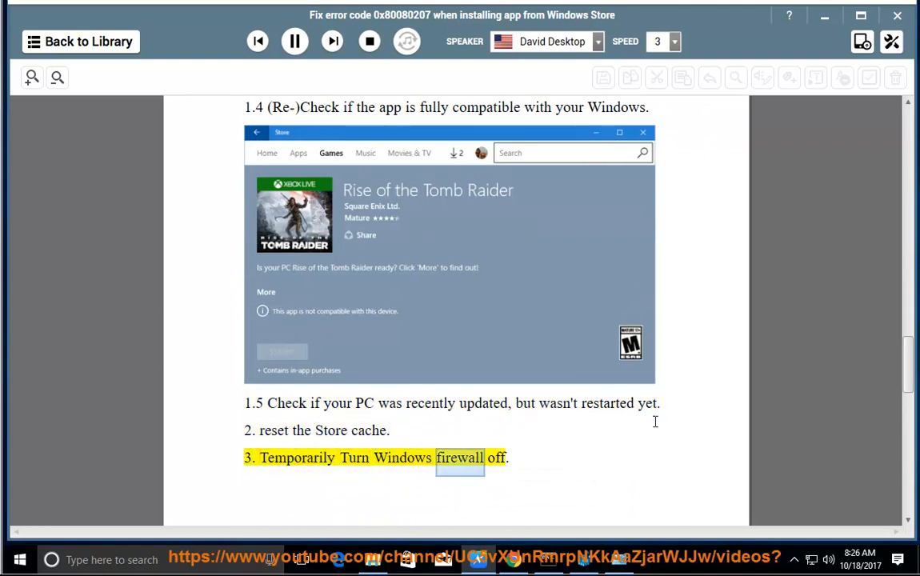
click(295, 41)
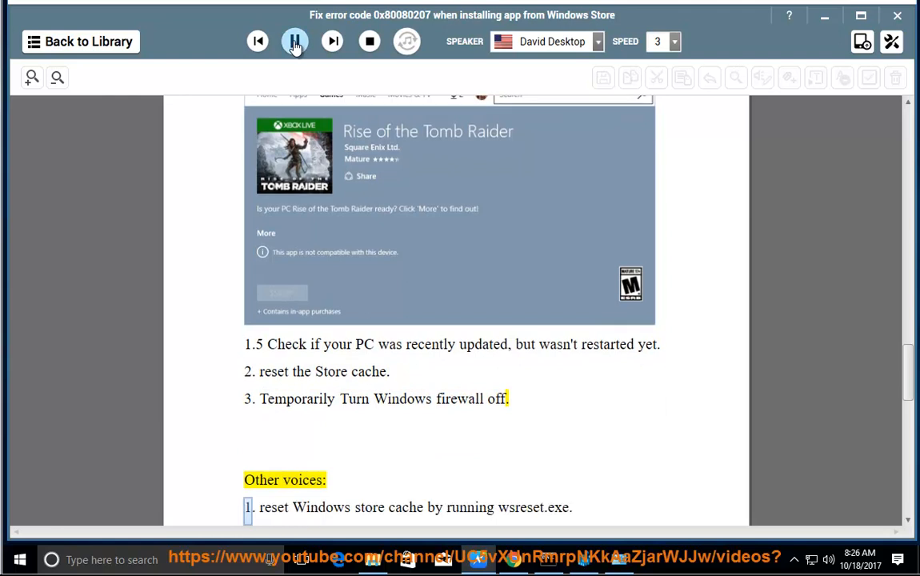
click(294, 42)
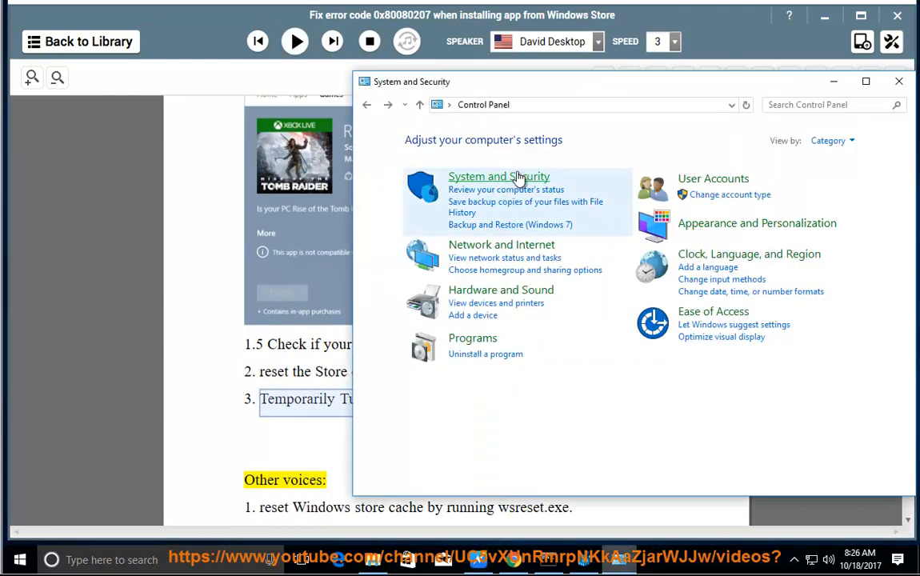
- Reach Windows Firewall's on/off settings, choose off for public networks, then cancel without applying
click(500, 176)
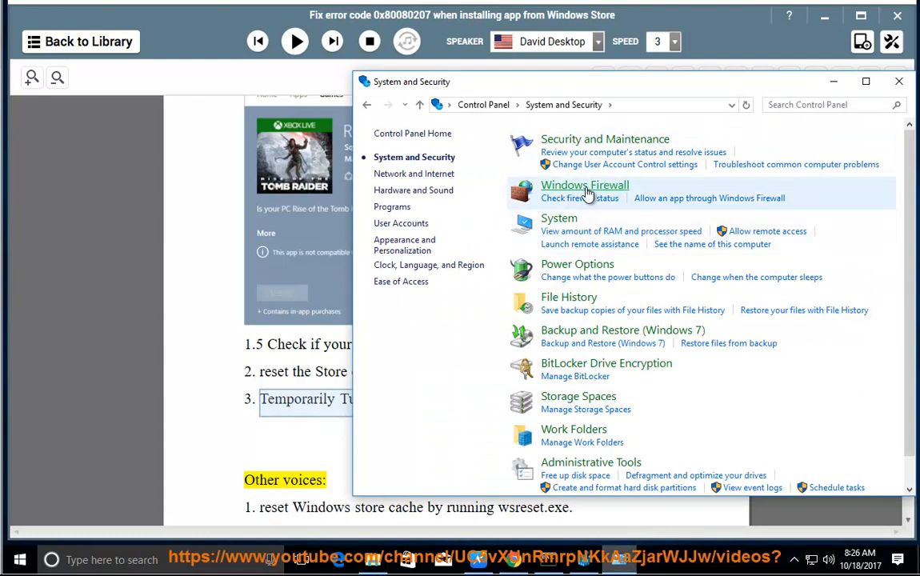
click(586, 185)
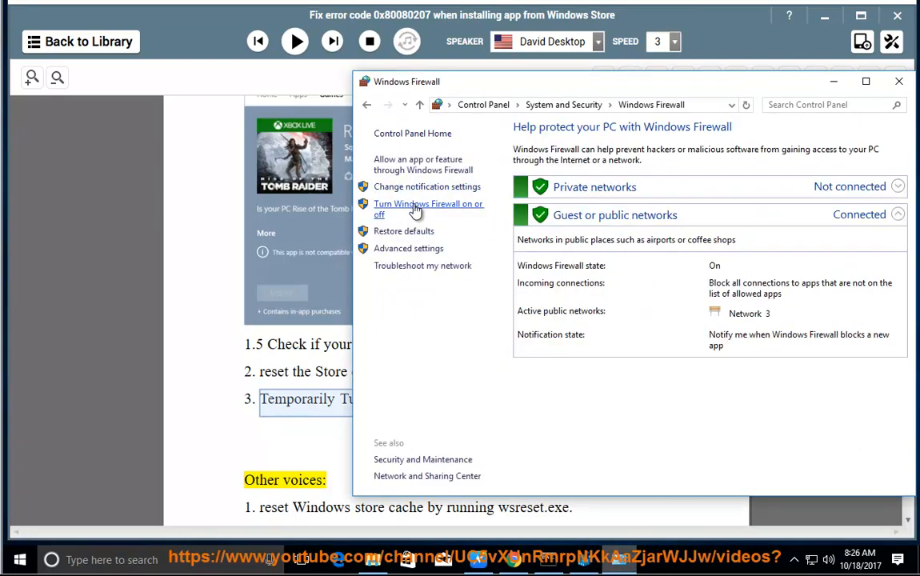
click(429, 208)
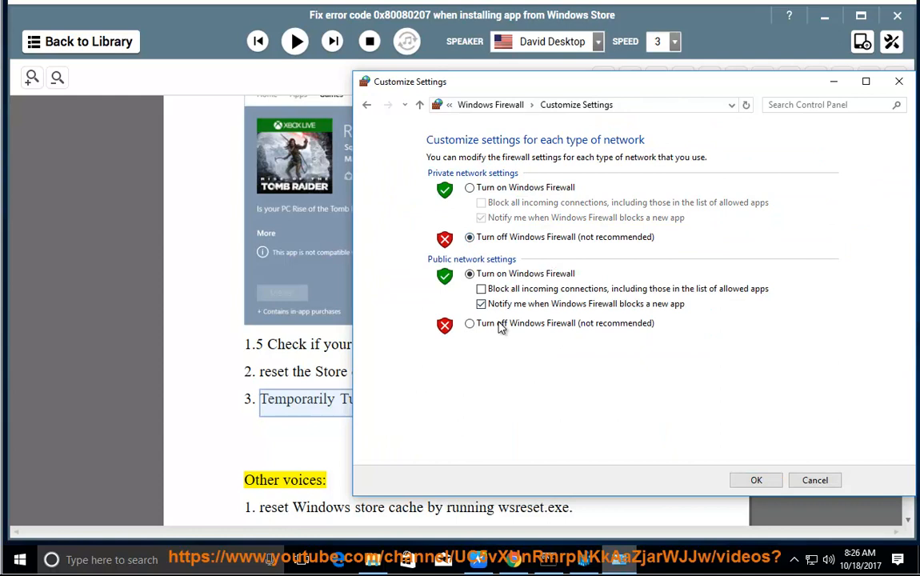
click(470, 323)
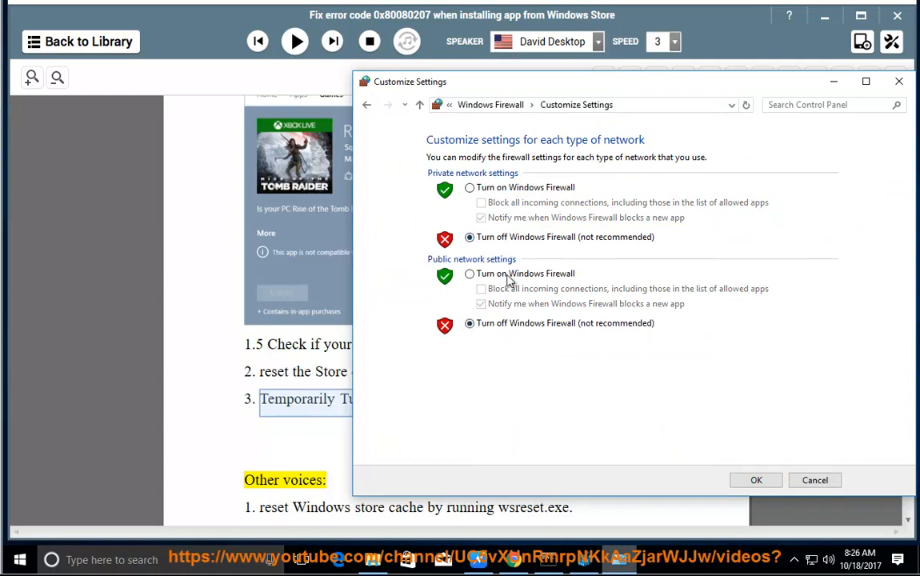
mouse_move(815, 480)
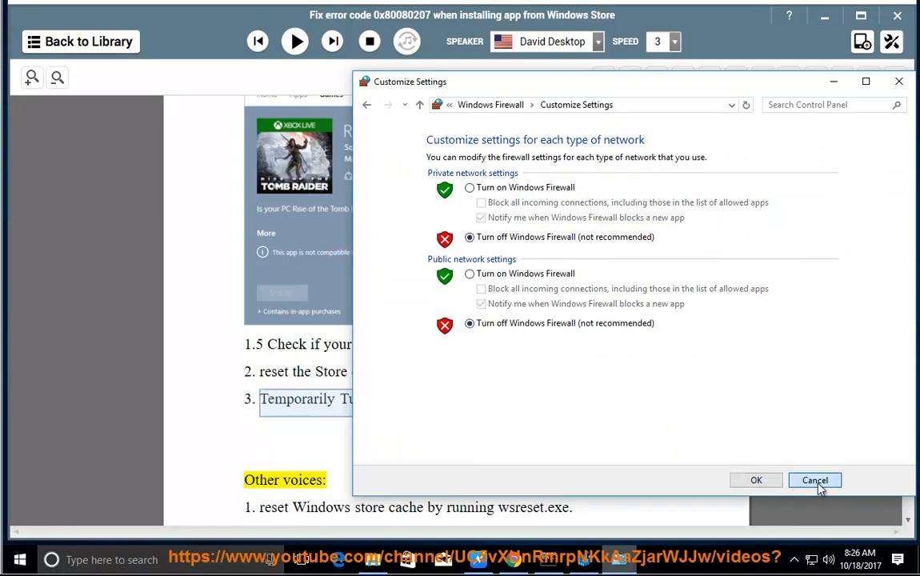
click(814, 480)
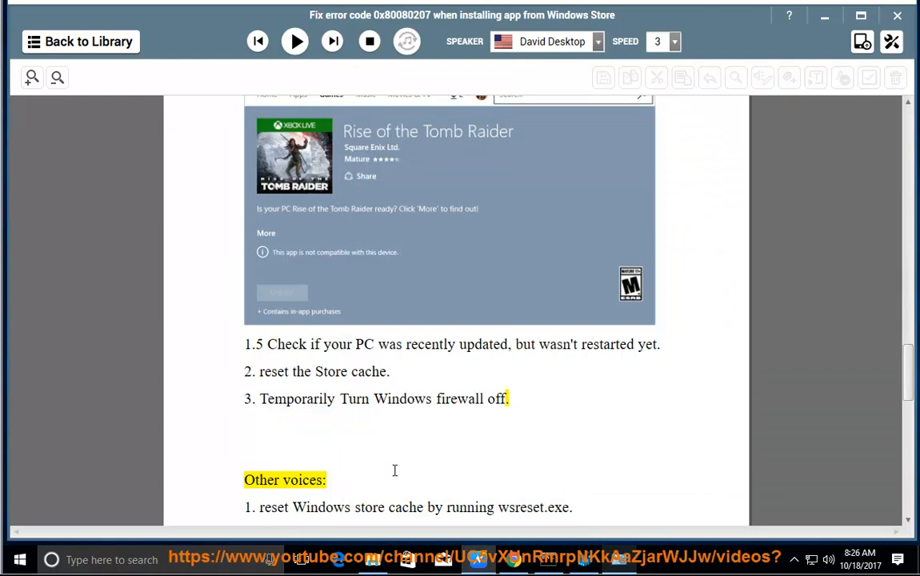
- Resume the read-aloud through the extra tips up to 'Put your computer in Clean Boot'
click(295, 41)
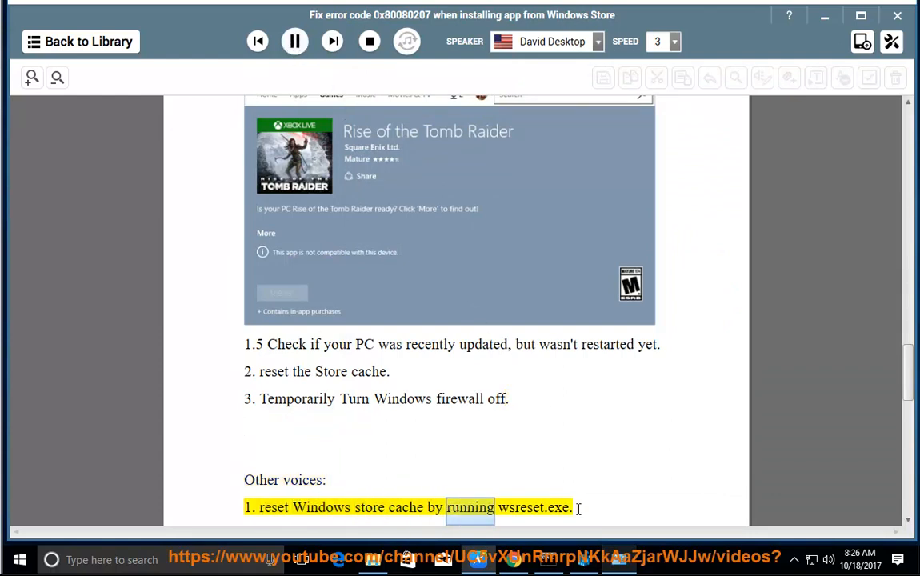
scroll(down, 3)
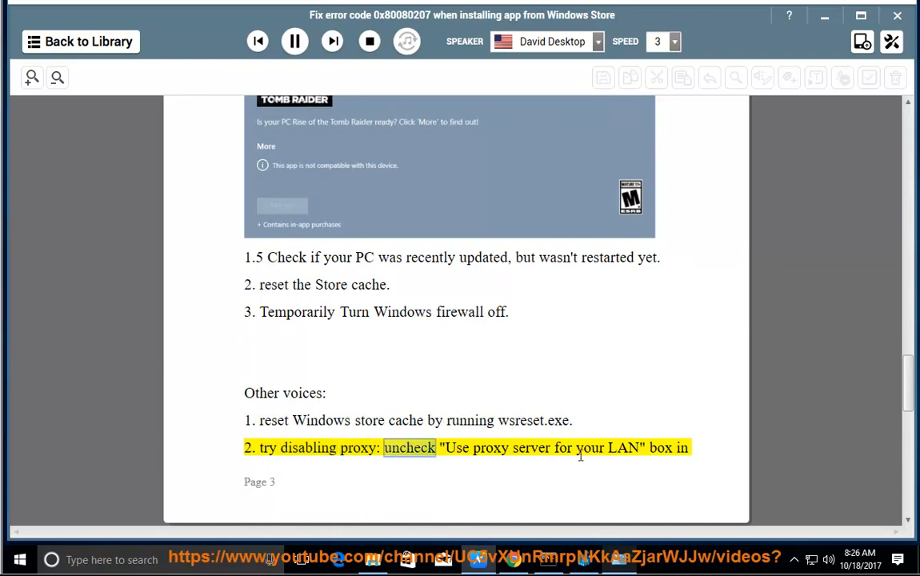
scroll(down, 3)
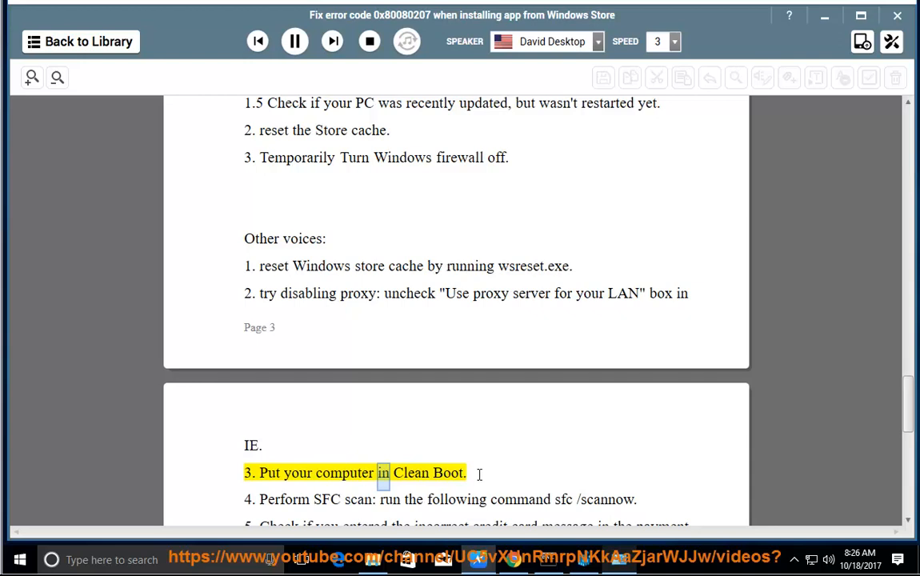
- Pause the reader and review Task Manager's Startup tab, selecting the VMware Tools entry, then close it
click(294, 41)
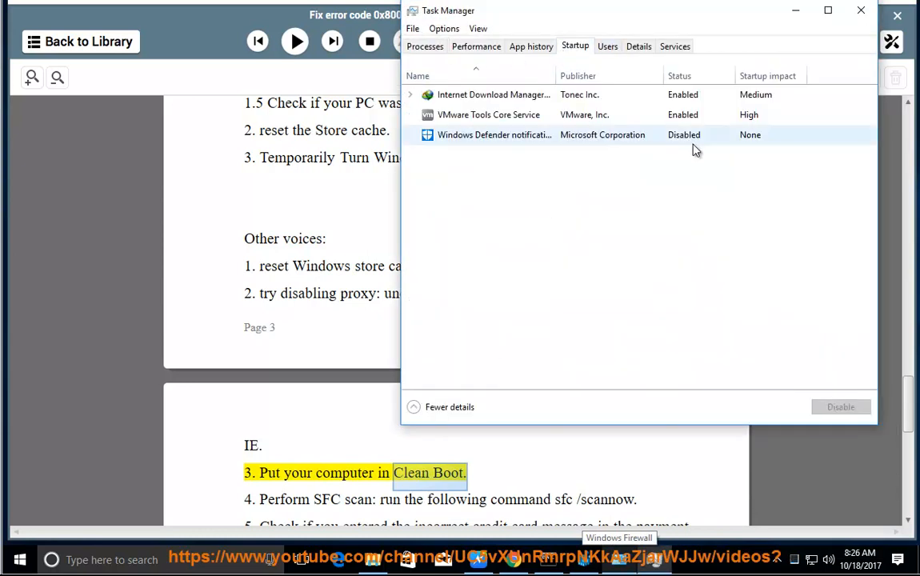
click(493, 94)
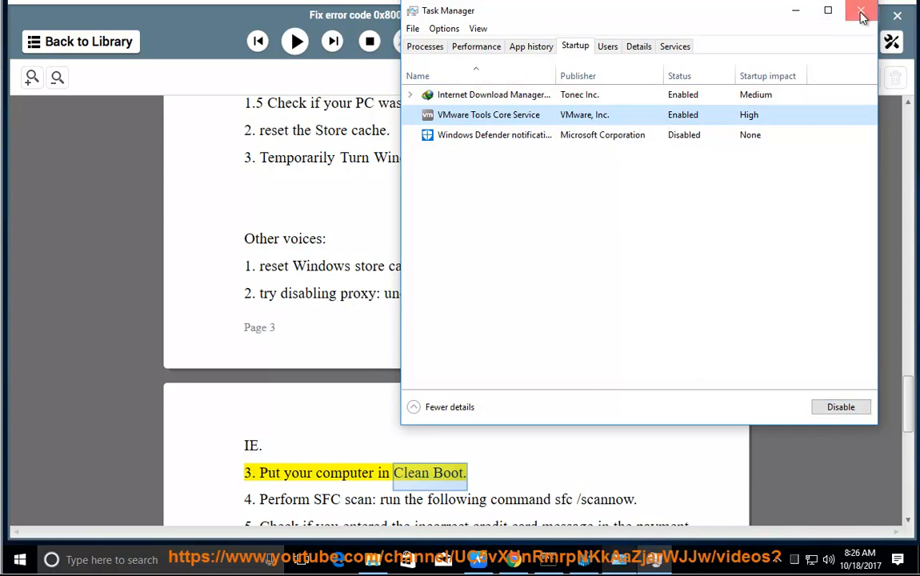
click(861, 15)
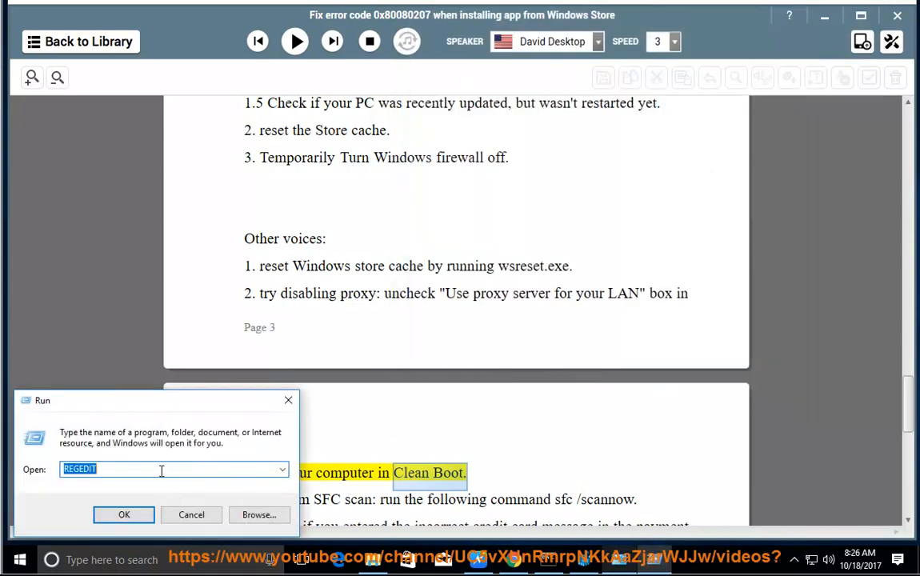
- Run msconfig, view the Services list in System Configuration, then close it
text(MSCONFIG)
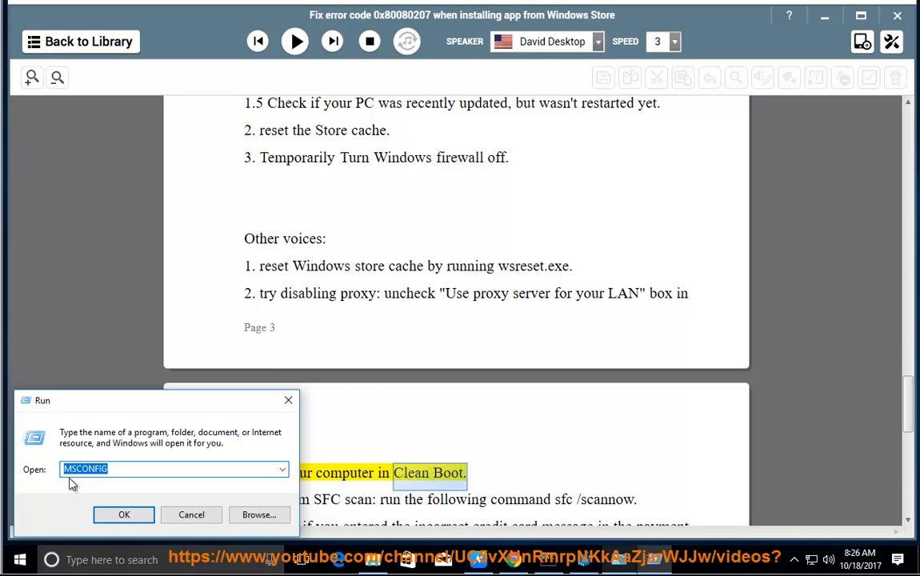
click(125, 515)
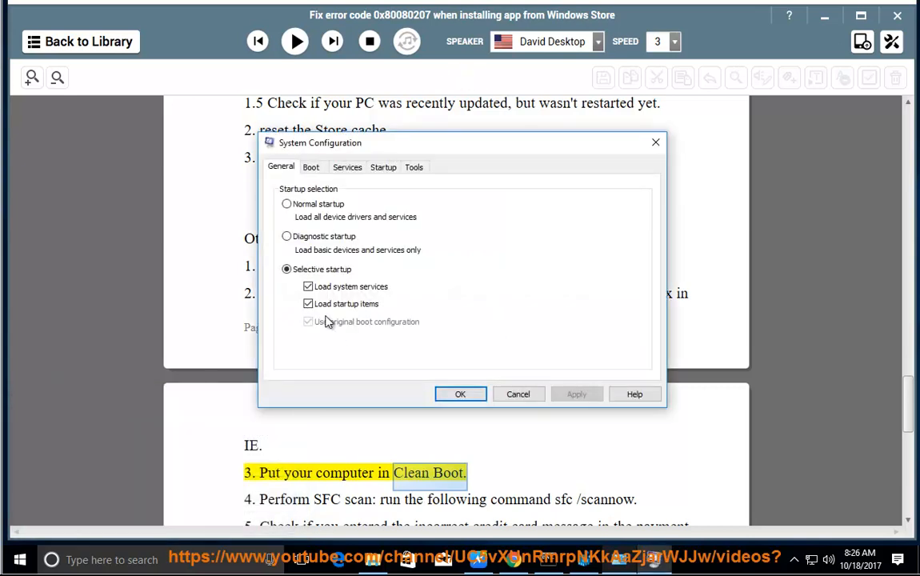
click(346, 166)
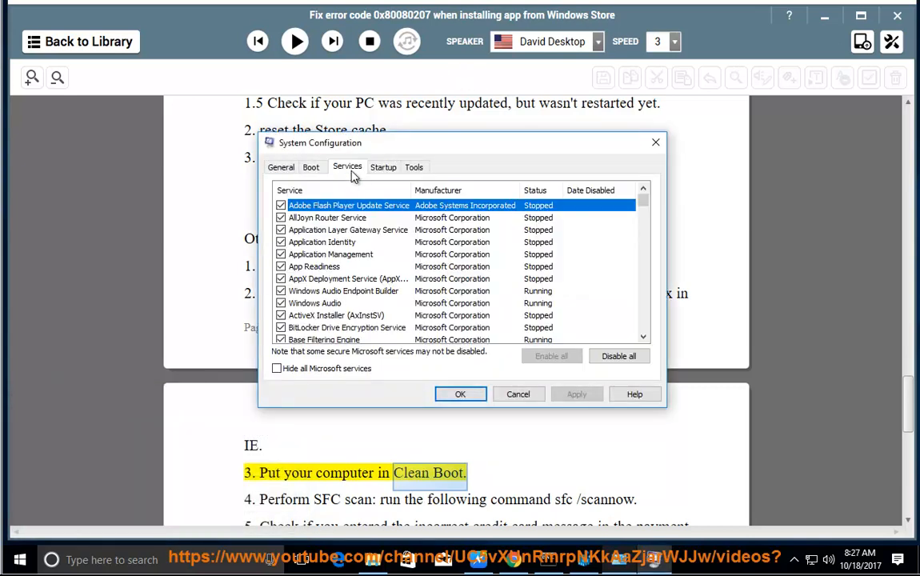
click(277, 368)
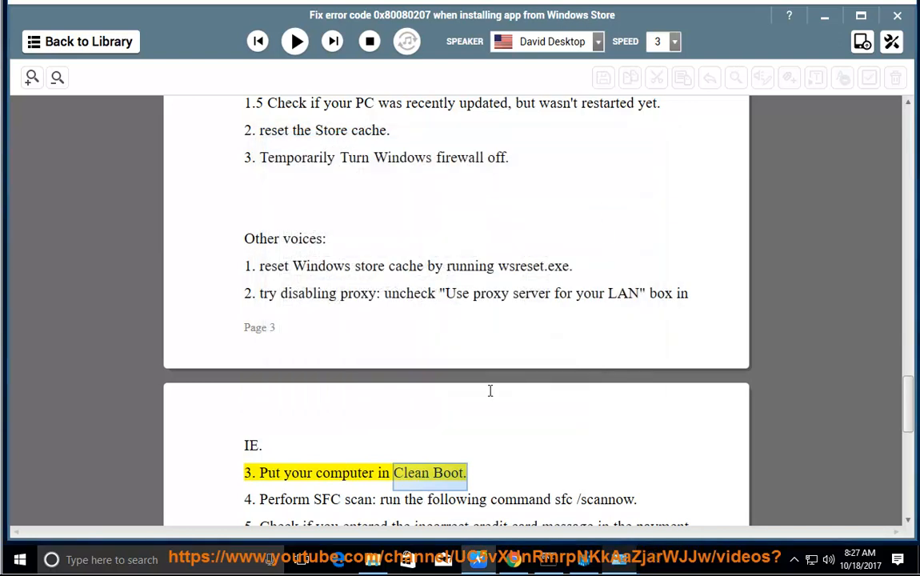
- Resume the read-aloud through the SFC scan and payment-method tips to the Payment options image
click(294, 41)
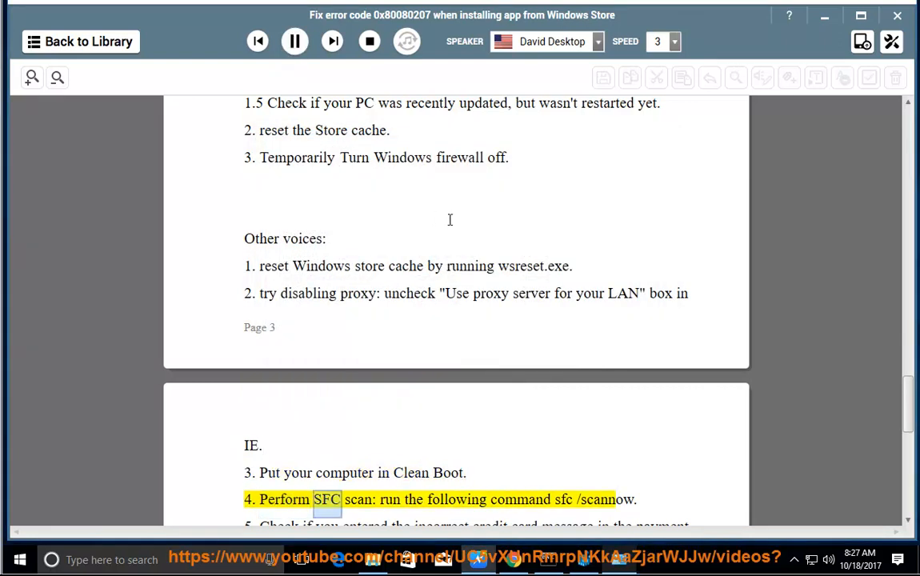
scroll(down, 3)
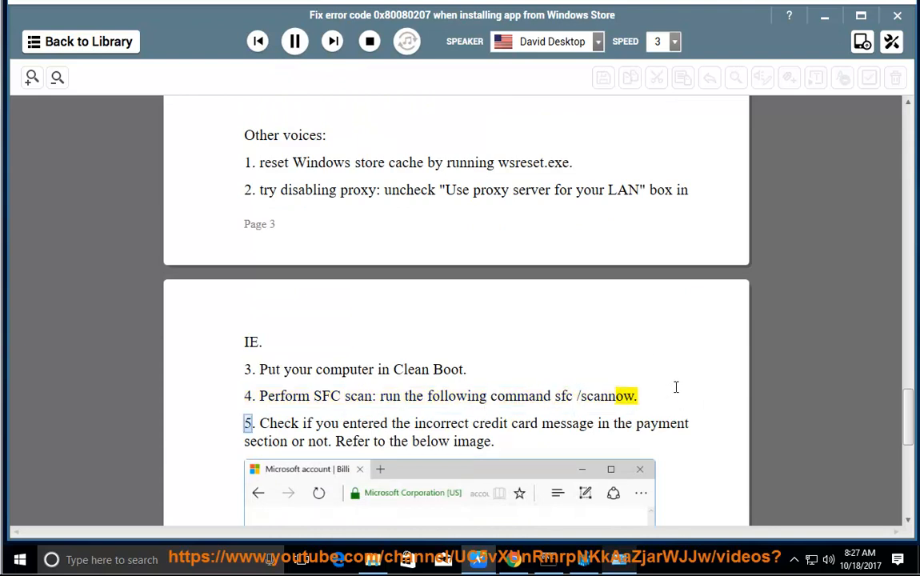
scroll(down, 3)
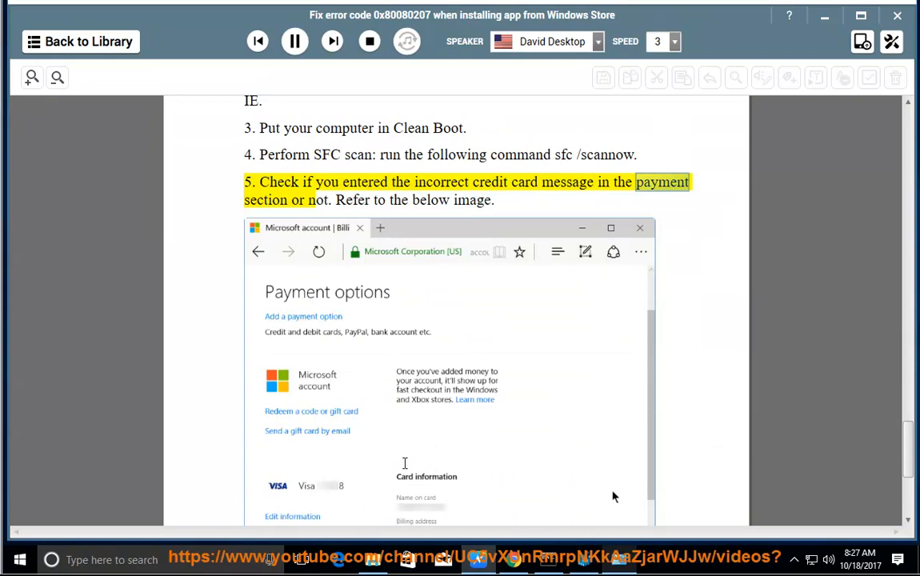
scroll(down, 3)
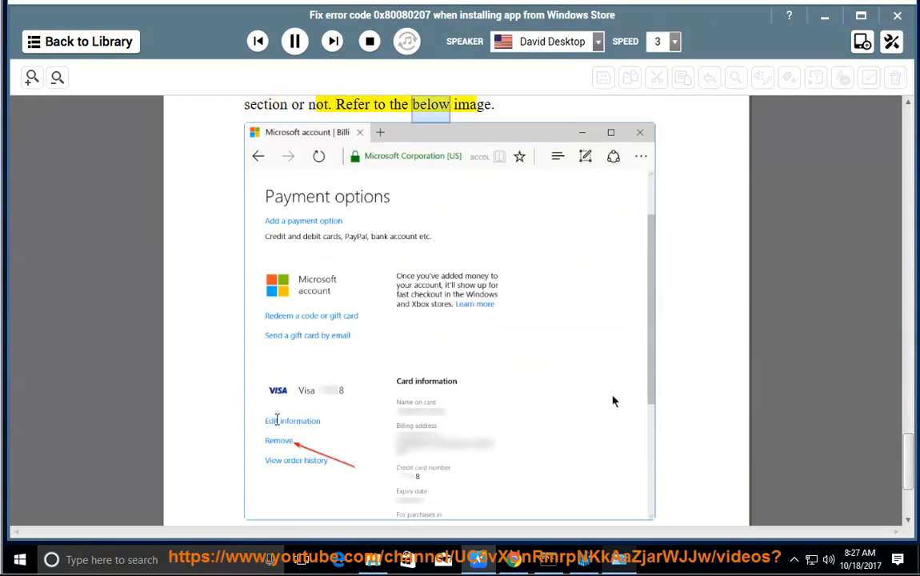